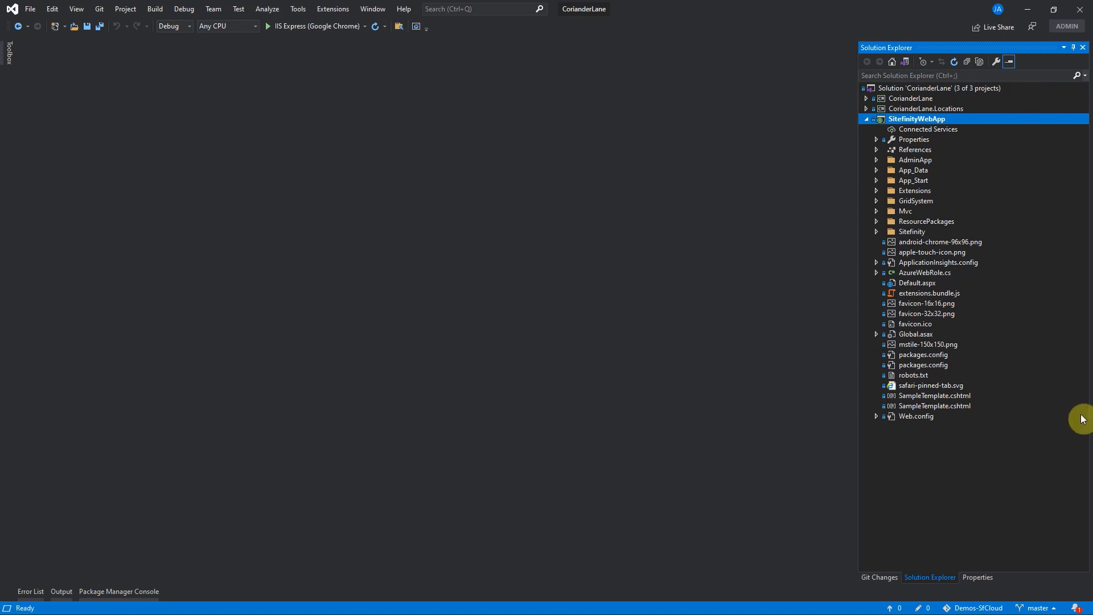
{"action": "mouse_move", "coordinate": [1050, 507]}
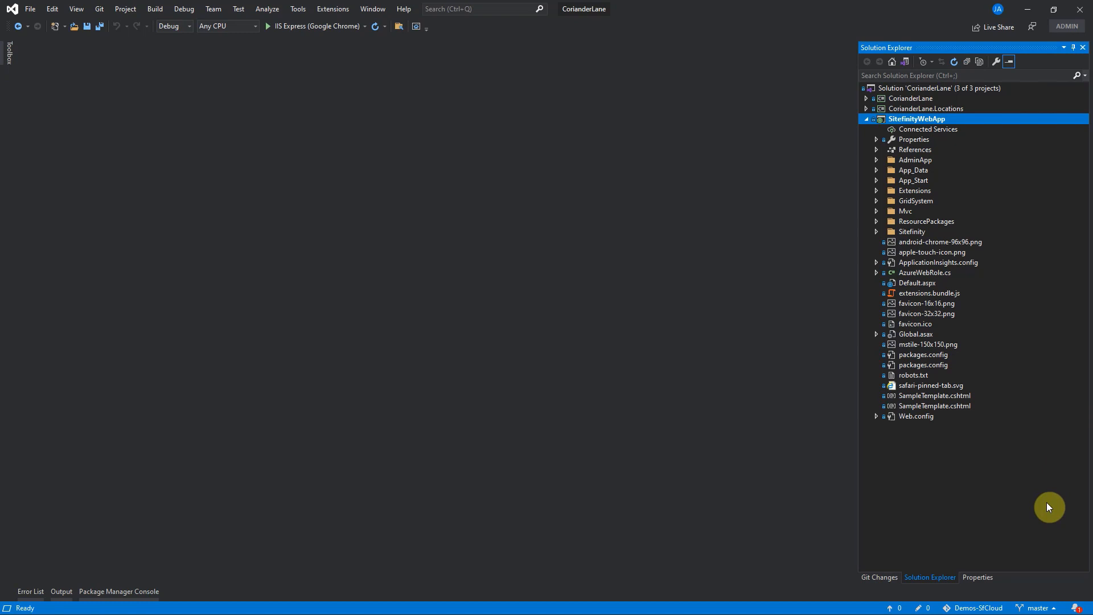
{"action": "mouse_move", "coordinate": [1043, 489]}
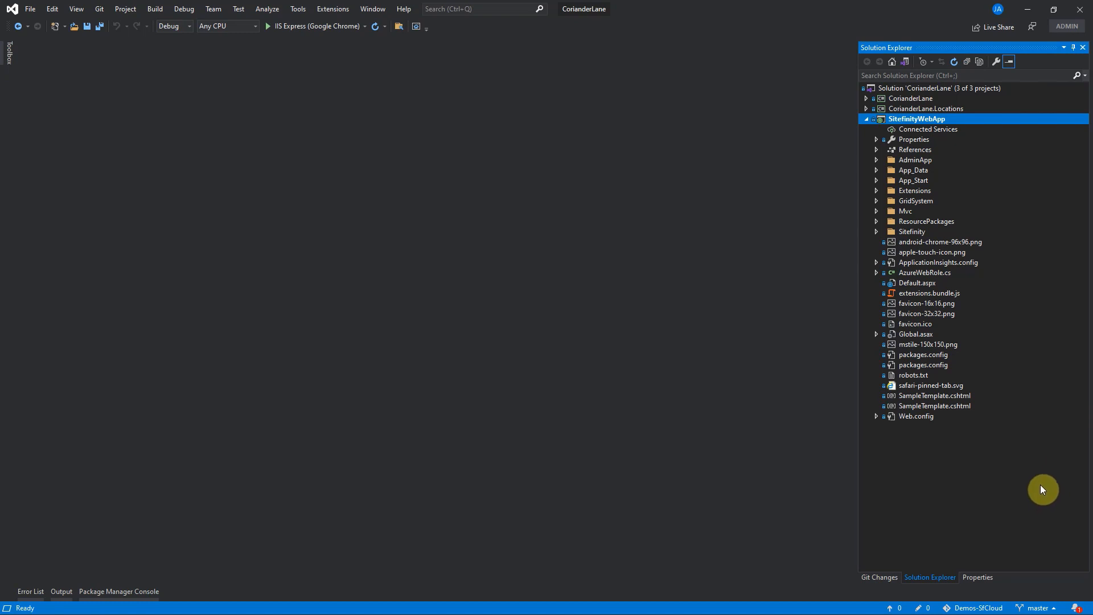
{"action": "mouse_move", "coordinate": [1023, 495]}
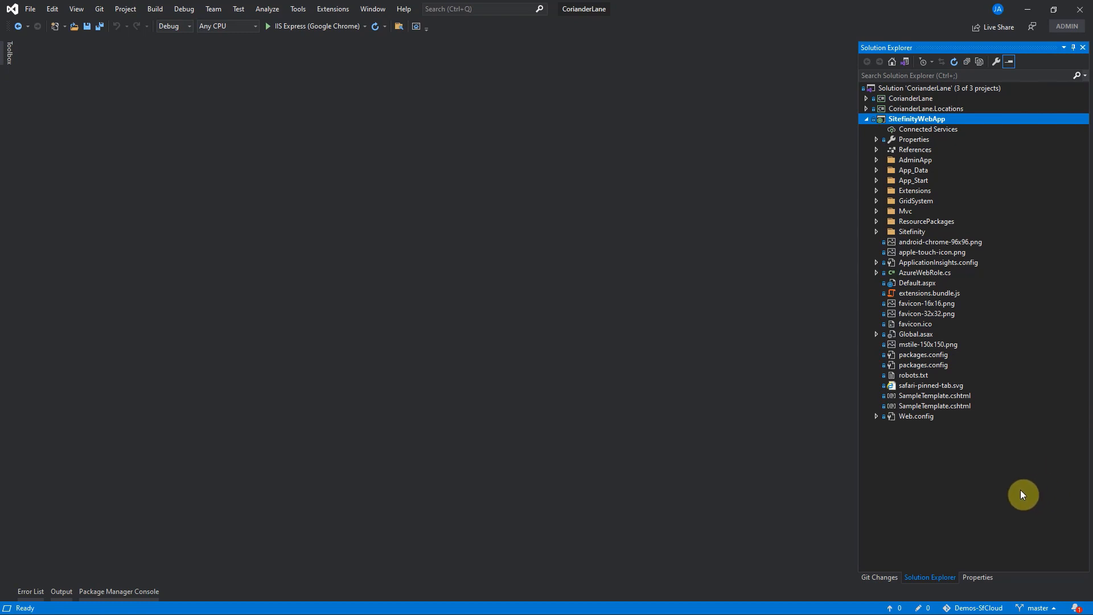
{"action": "mouse_move", "coordinate": [1029, 491]}
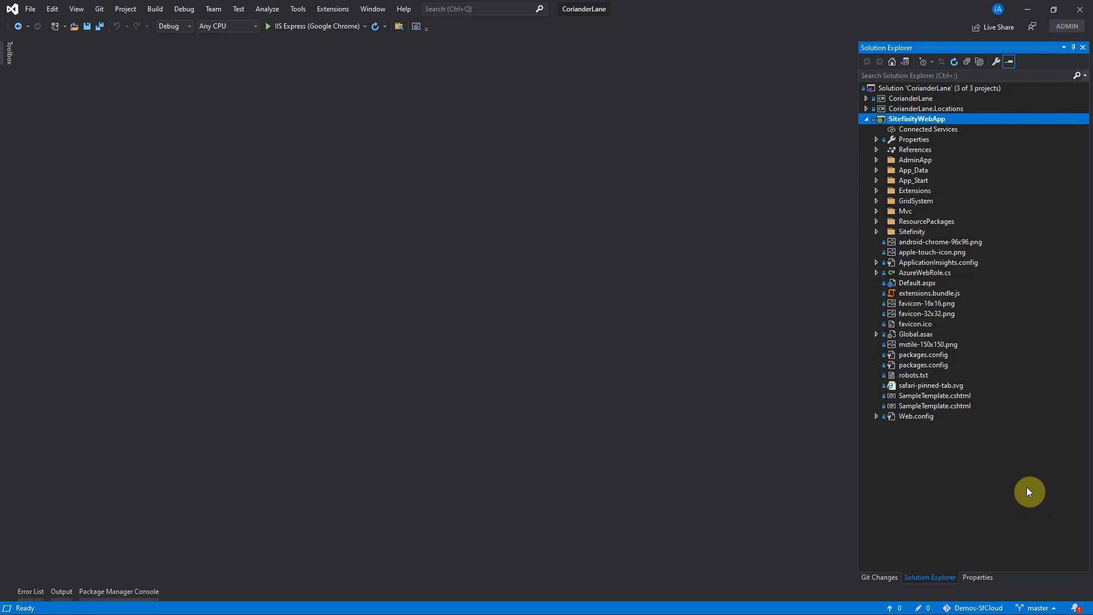
{"action": "mouse_move", "coordinate": [1027, 510]}
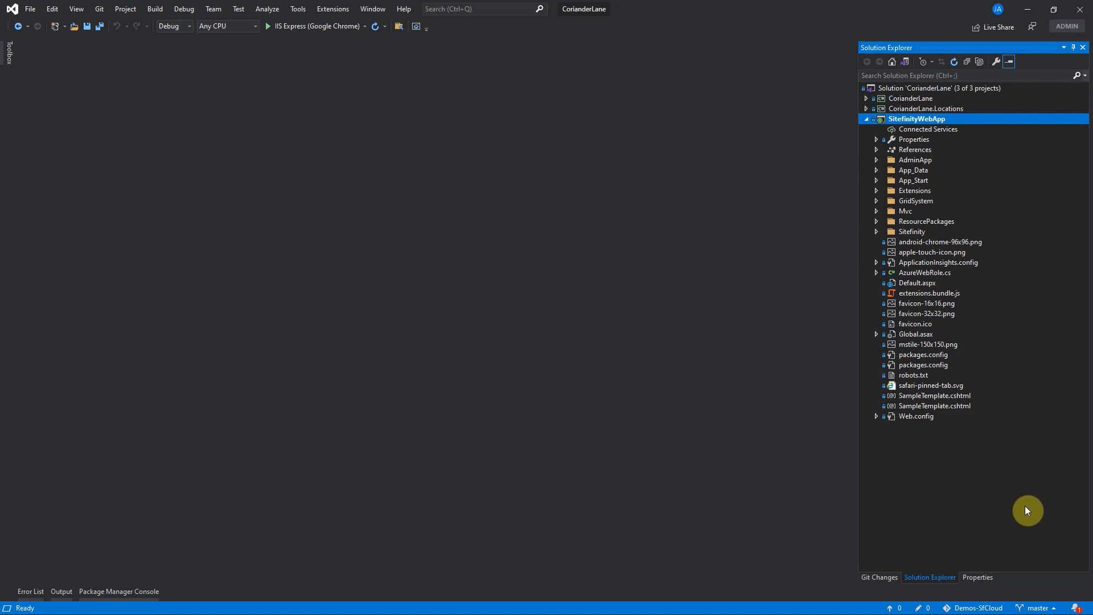
{"action": "mouse_move", "coordinate": [1026, 586]}
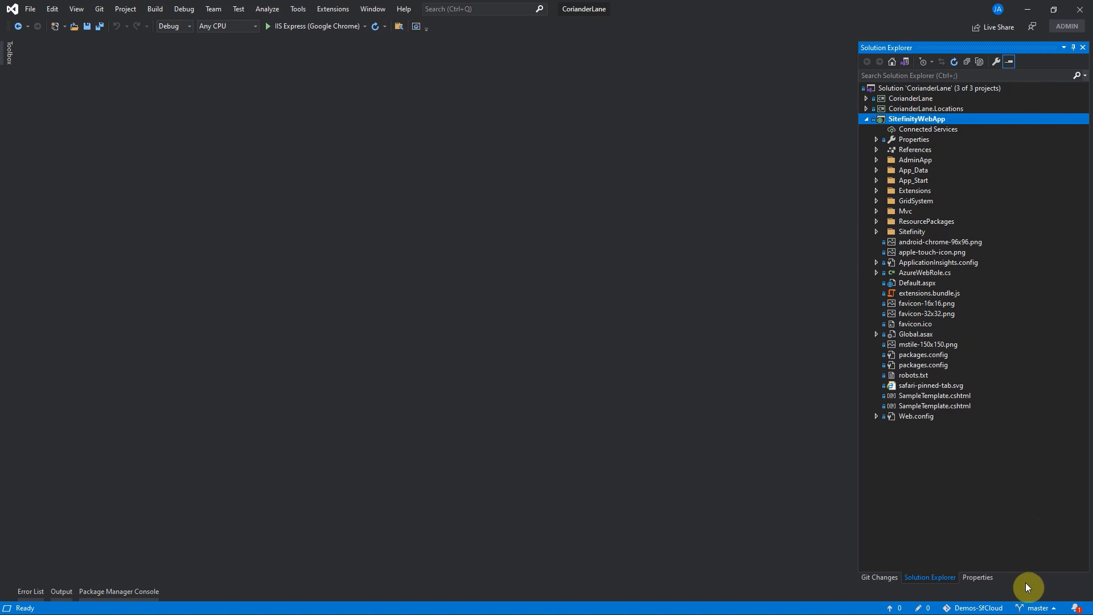
{"action": "mouse_move", "coordinate": [1038, 608]}
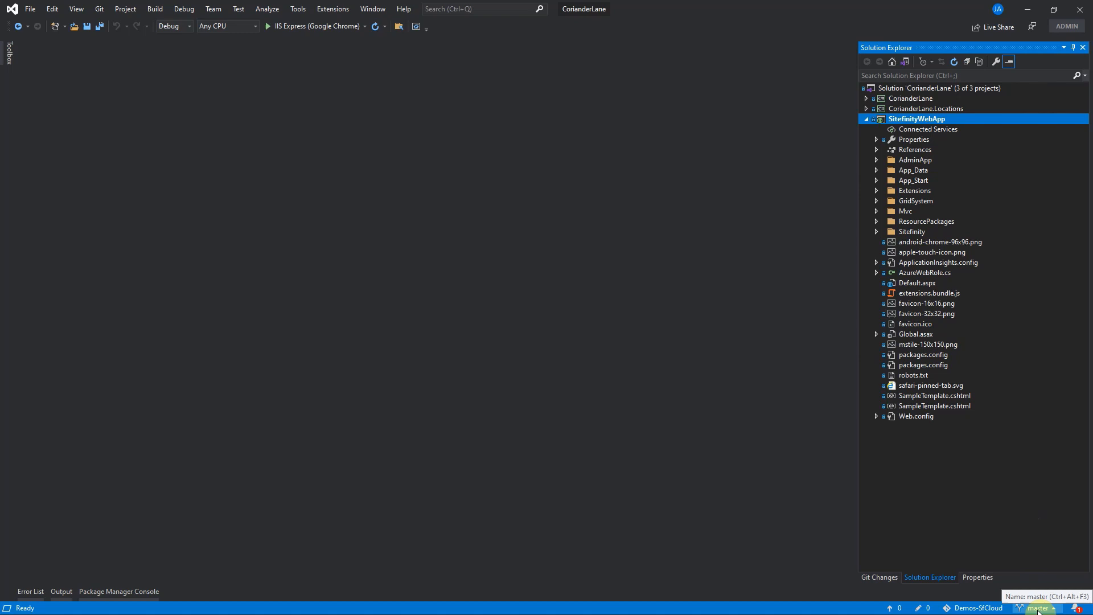
Step: Create a 'demo-widget' branch in Manage Branches and check it out
{"action": "left_click", "coordinate": [1037, 608]}
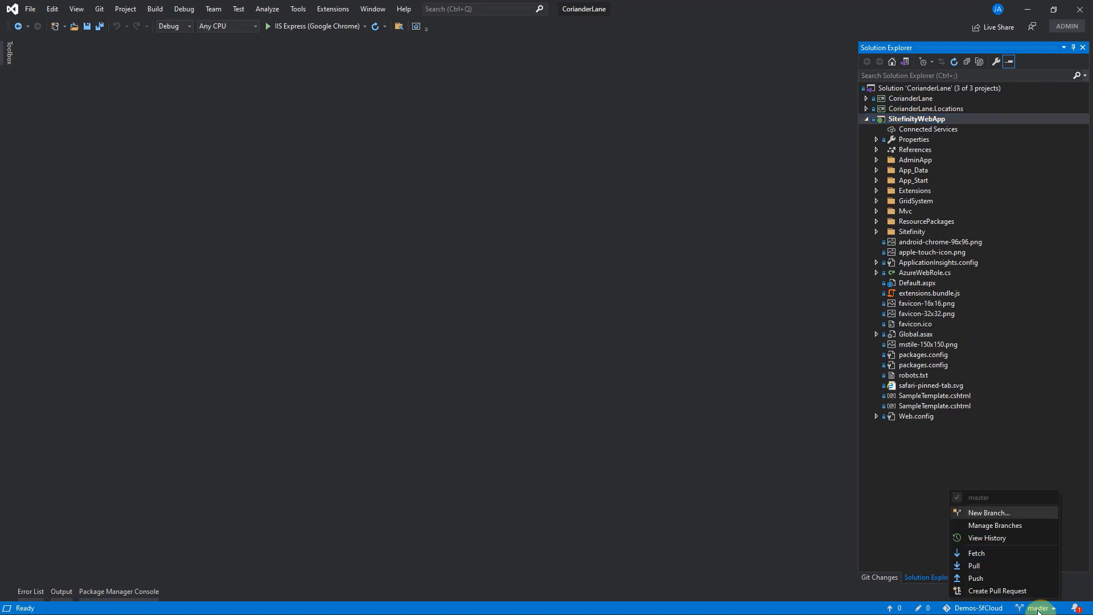
{"action": "mouse_move", "coordinate": [995, 525]}
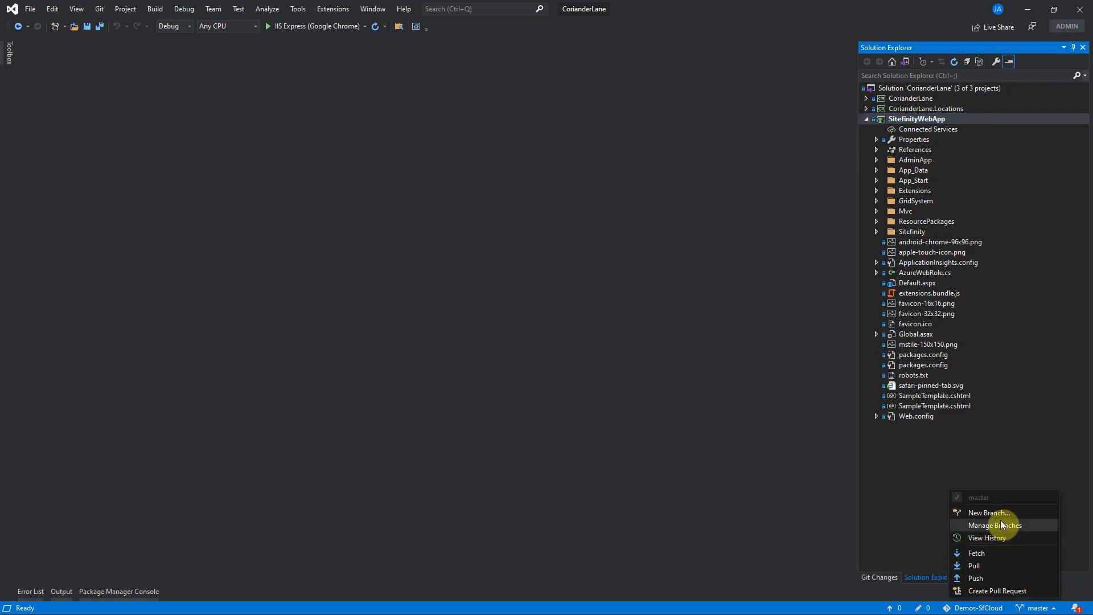
{"action": "left_click", "coordinate": [989, 512]}
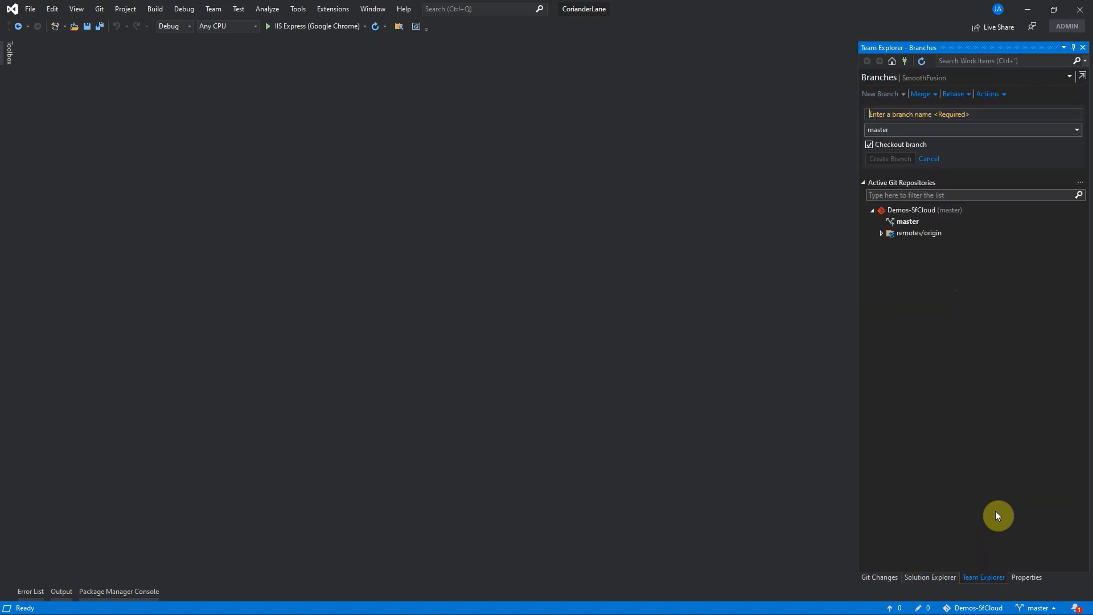
{"action": "mouse_move", "coordinate": [906, 112]}
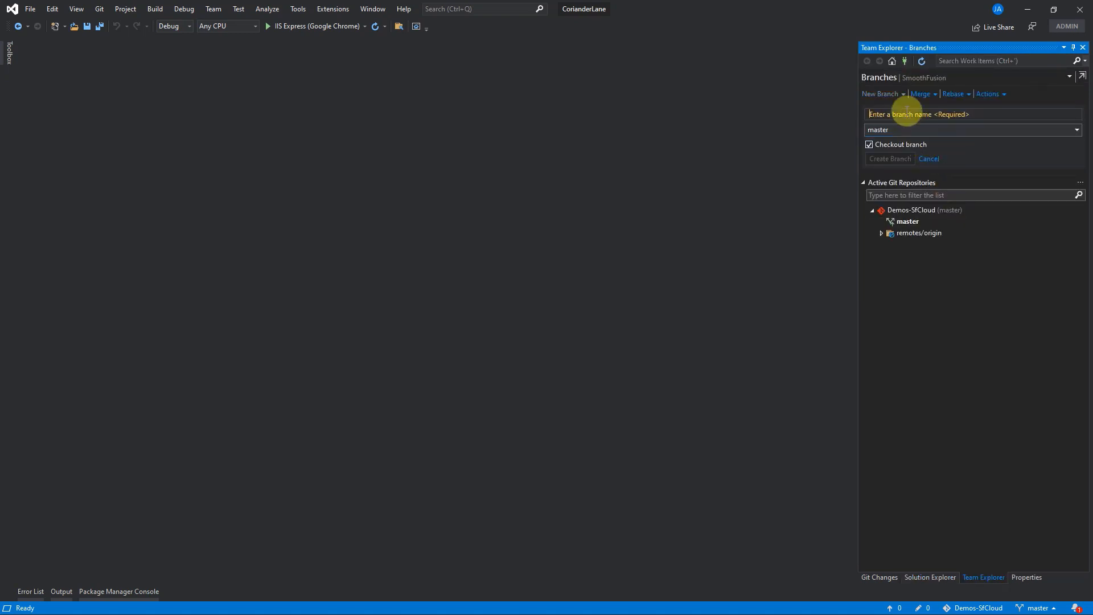
{"action": "type", "text": "demo-widget"}
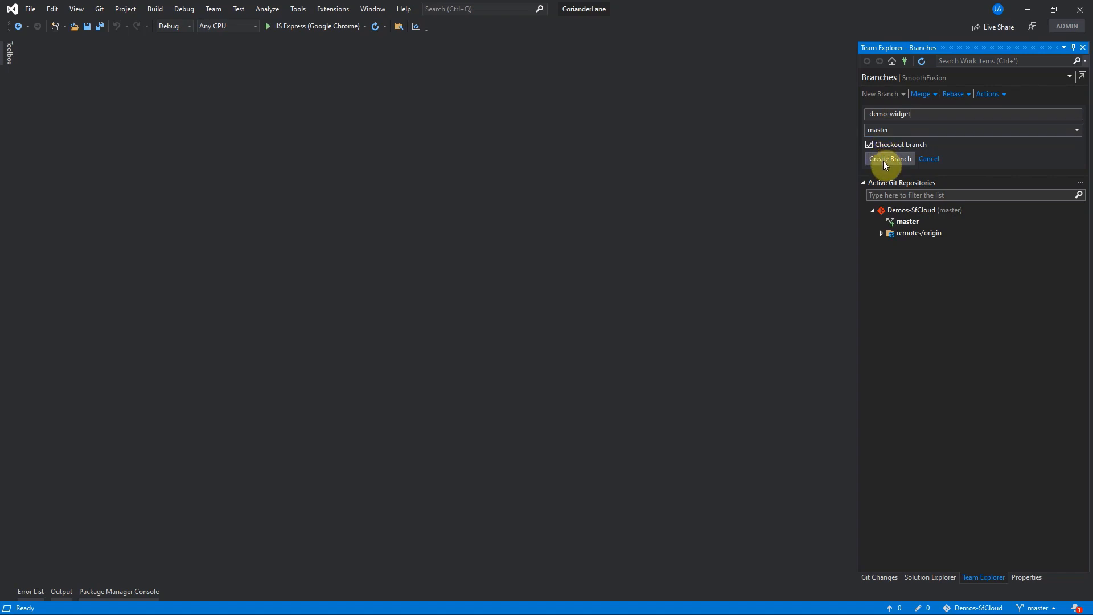
{"action": "left_click", "coordinate": [889, 159]}
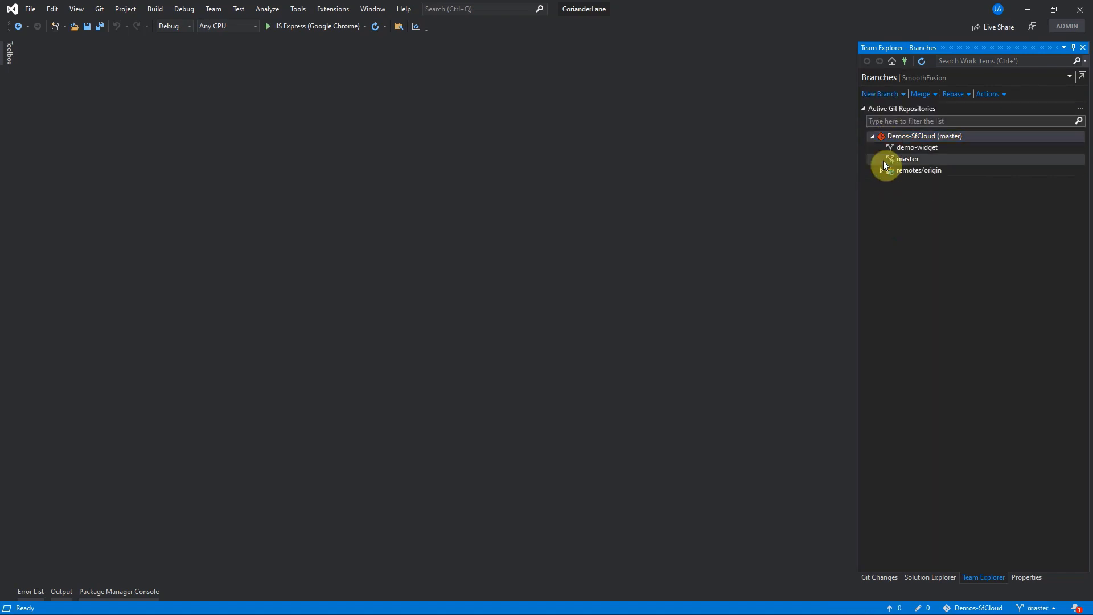
{"action": "double_click", "coordinate": [917, 147]}
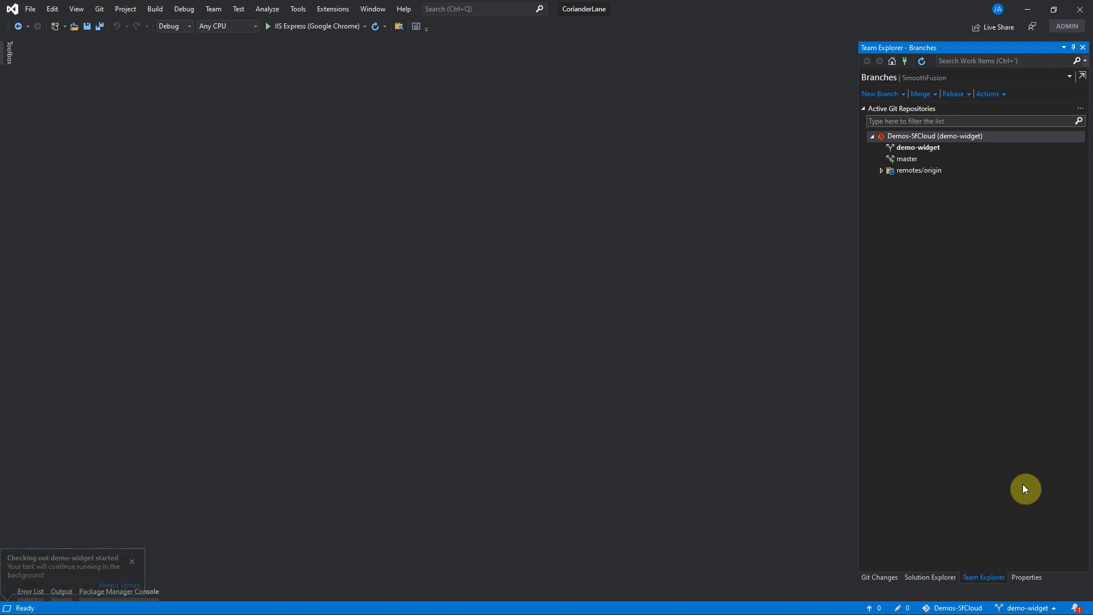
Step: Add a Sitefinity widget named DemoWidget to the SitefinityWebApp project
{"action": "left_click", "coordinate": [929, 578]}
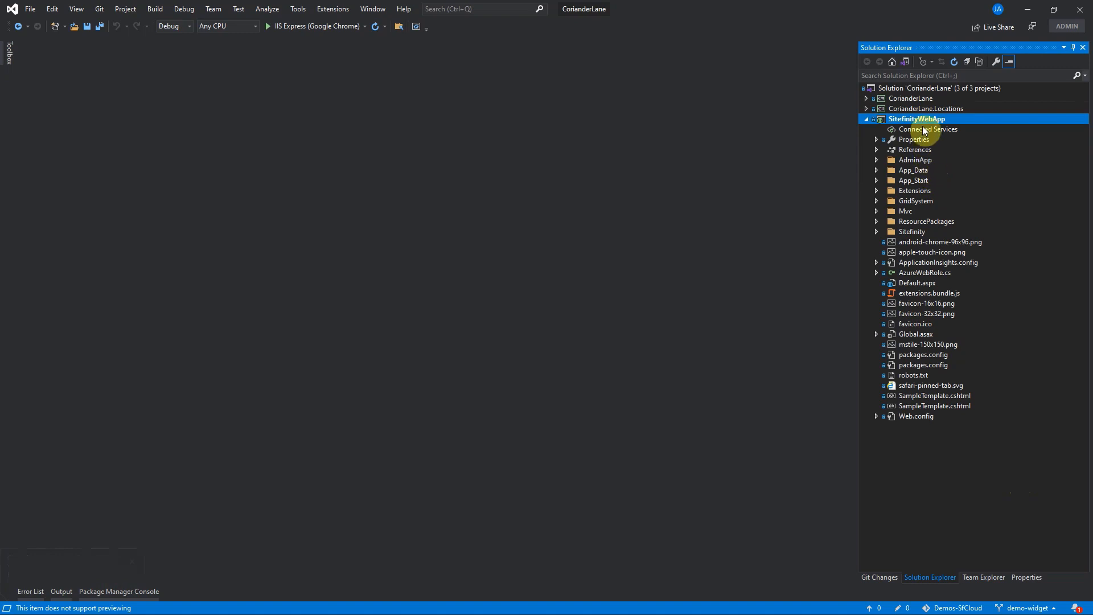
{"action": "right_click", "coordinate": [916, 119]}
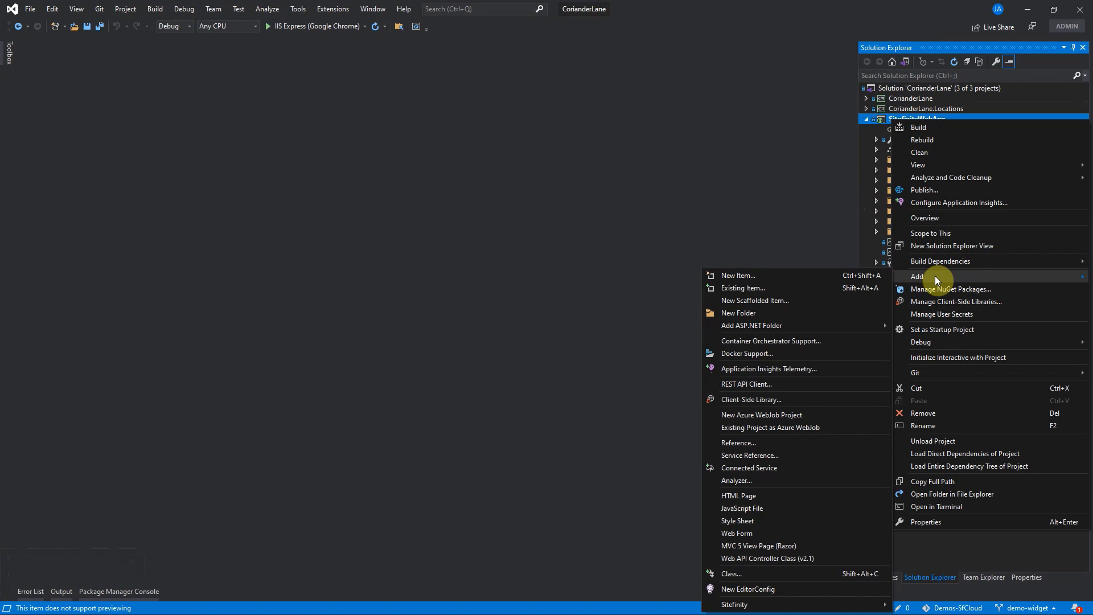
{"action": "mouse_move", "coordinate": [734, 605]}
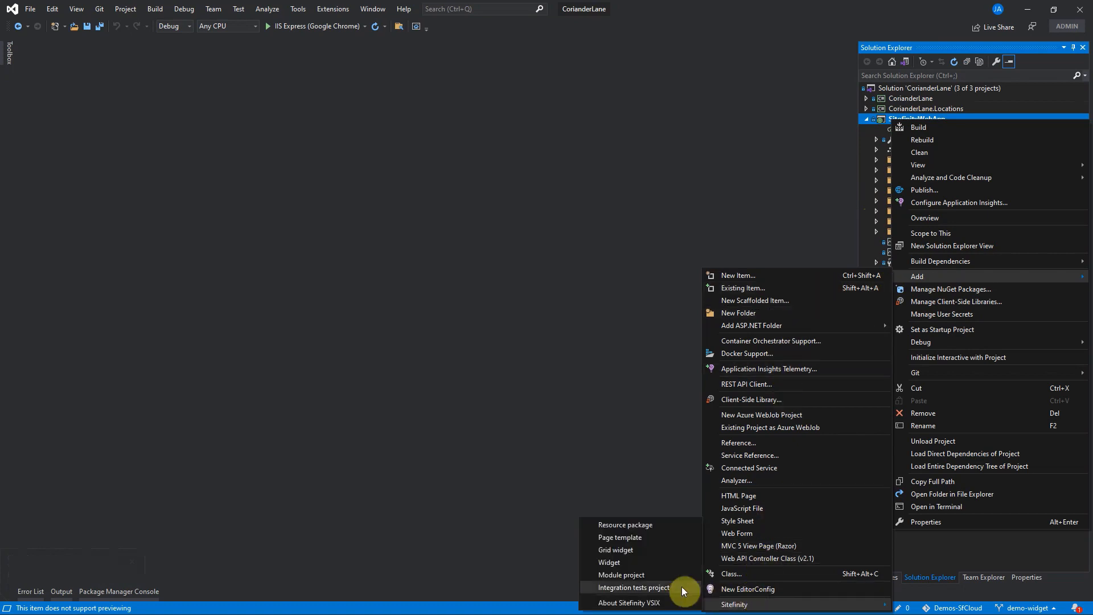
{"action": "left_click", "coordinate": [608, 562]}
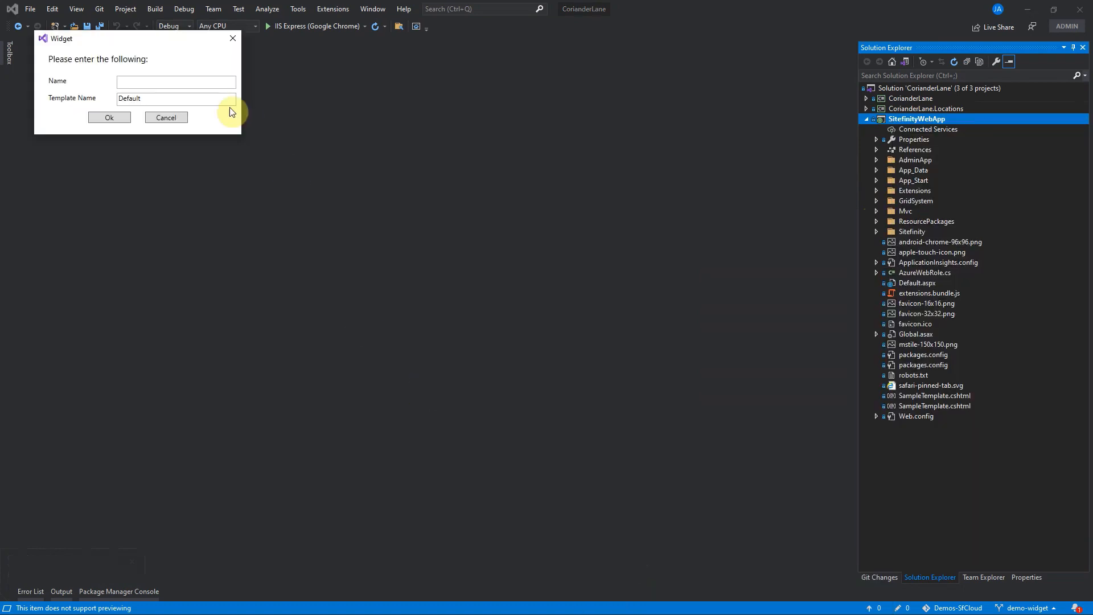
{"action": "type", "text": "DemoW"}
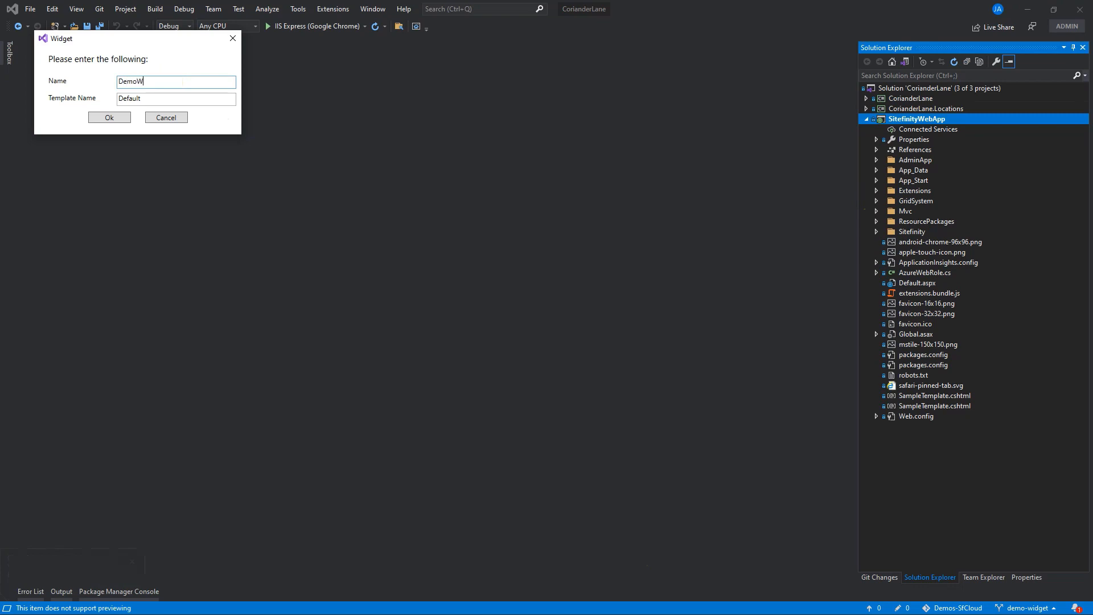
{"action": "left_click", "coordinate": [109, 117]}
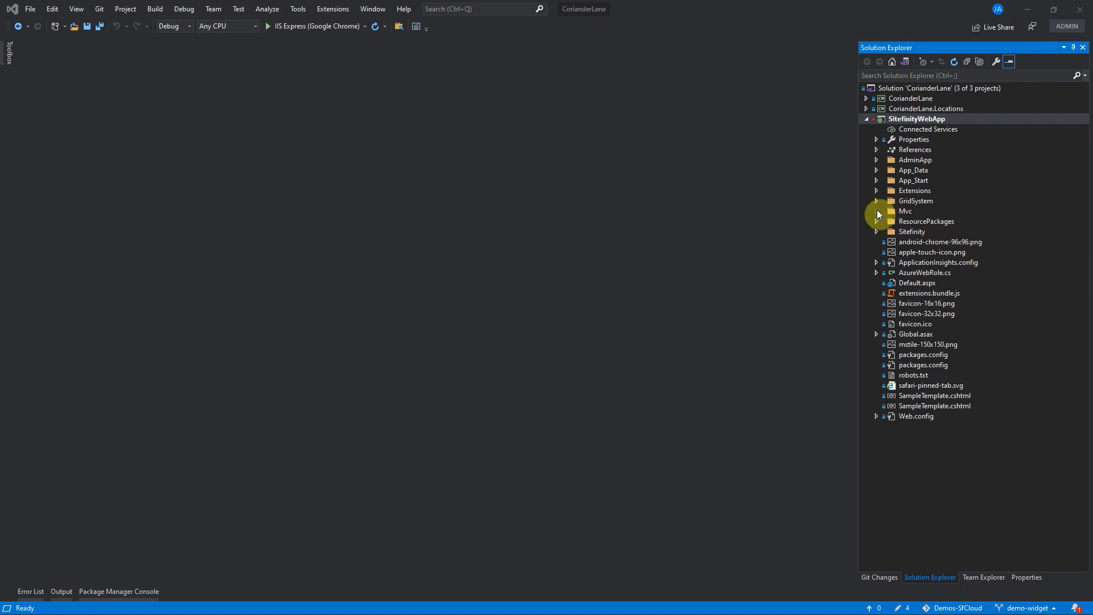
Step: Expand the Mvc and DemoWidget views folders, then build the solution
{"action": "left_click", "coordinate": [877, 211]}
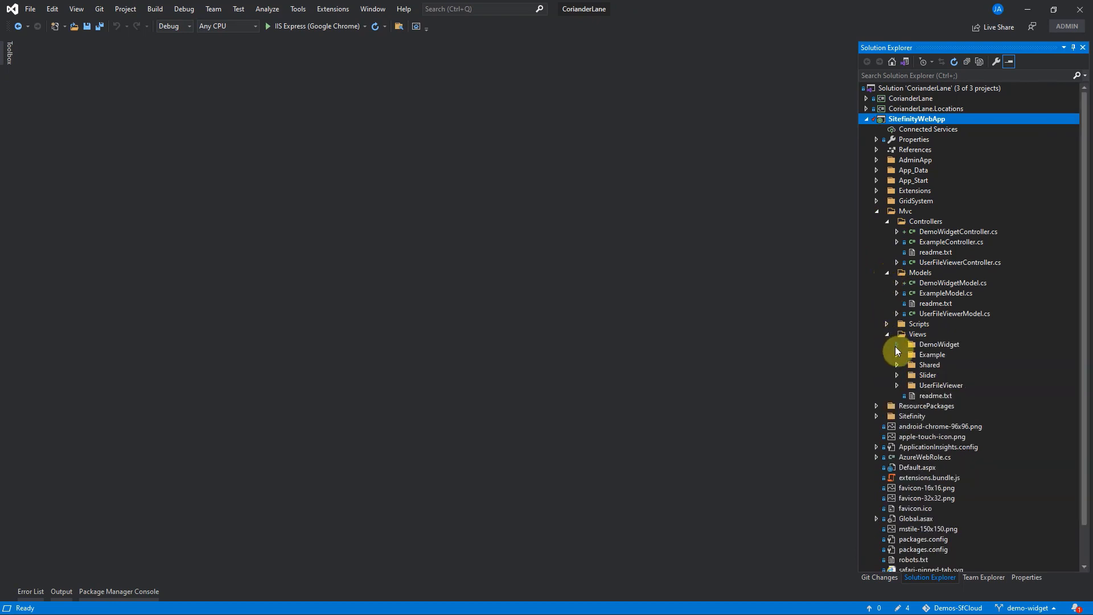
{"action": "left_click", "coordinate": [898, 344]}
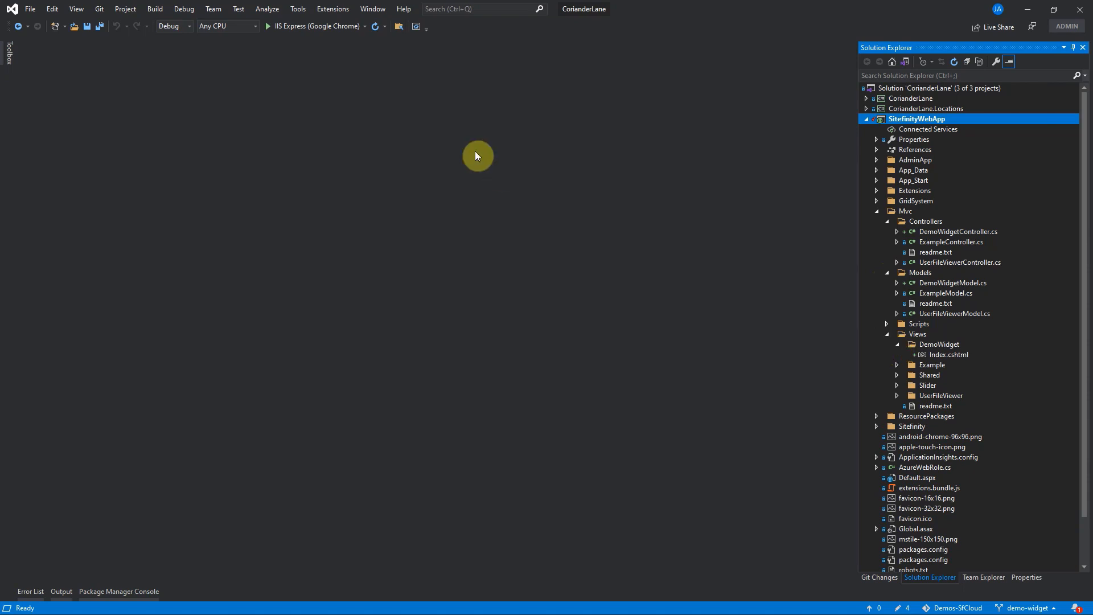
{"action": "left_click", "coordinate": [155, 9]}
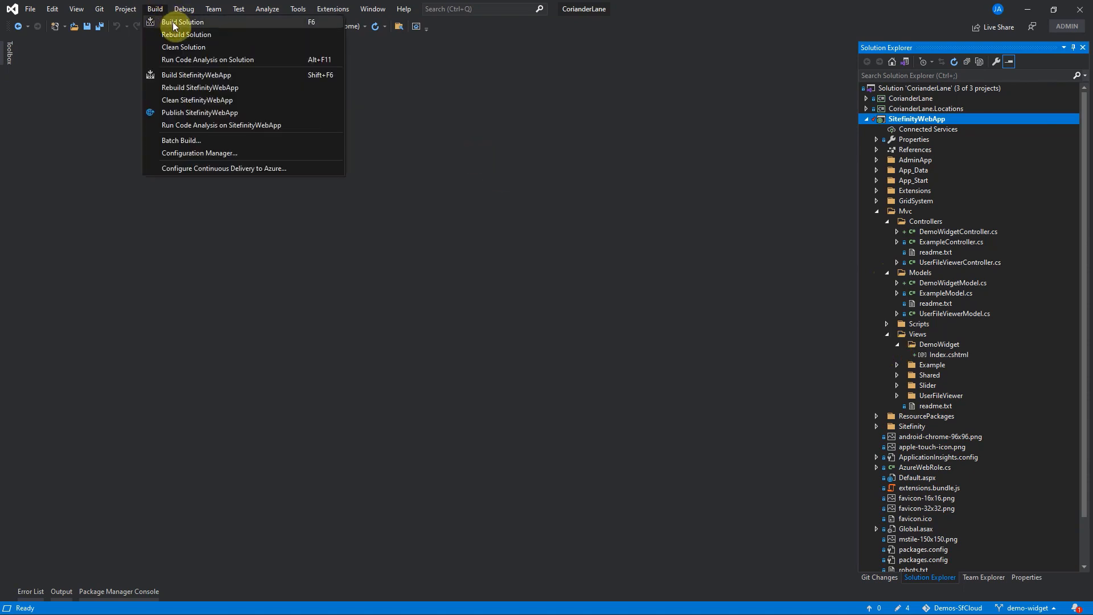
{"action": "left_click", "coordinate": [182, 21]}
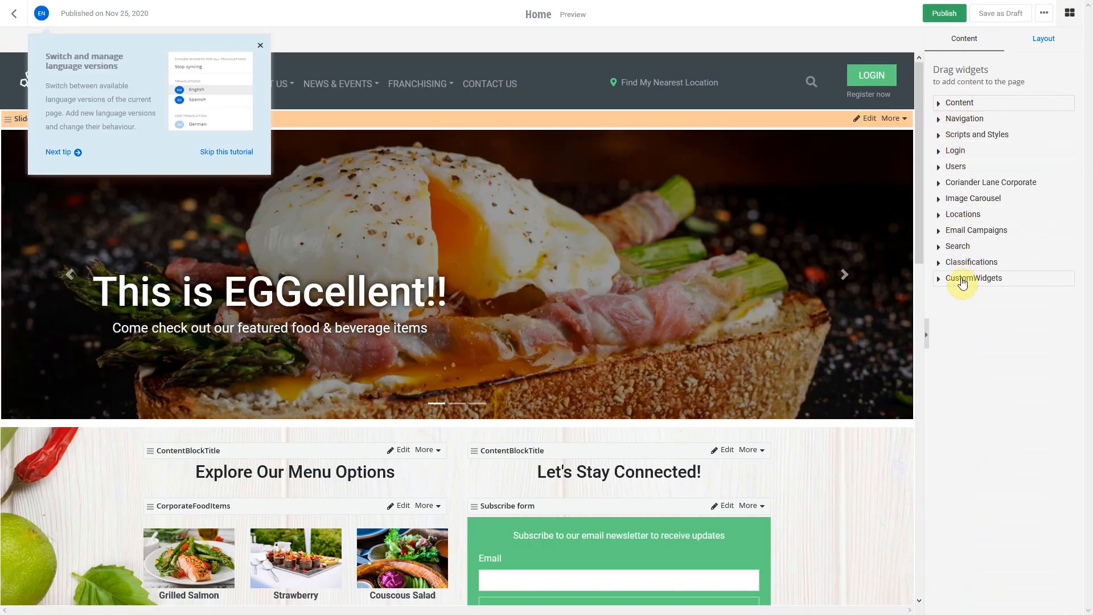
{"action": "left_click", "coordinate": [975, 279]}
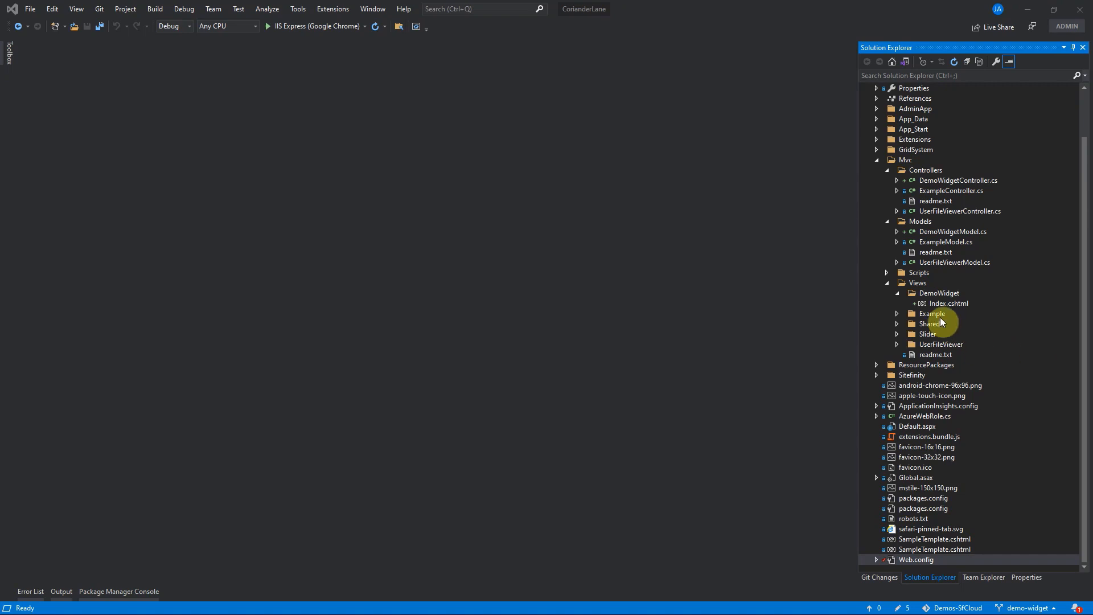
Step: Open DemoWidgetController.cs and check oidc-client.js properties in the Scripts folder
{"action": "double_click", "coordinate": [948, 302]}
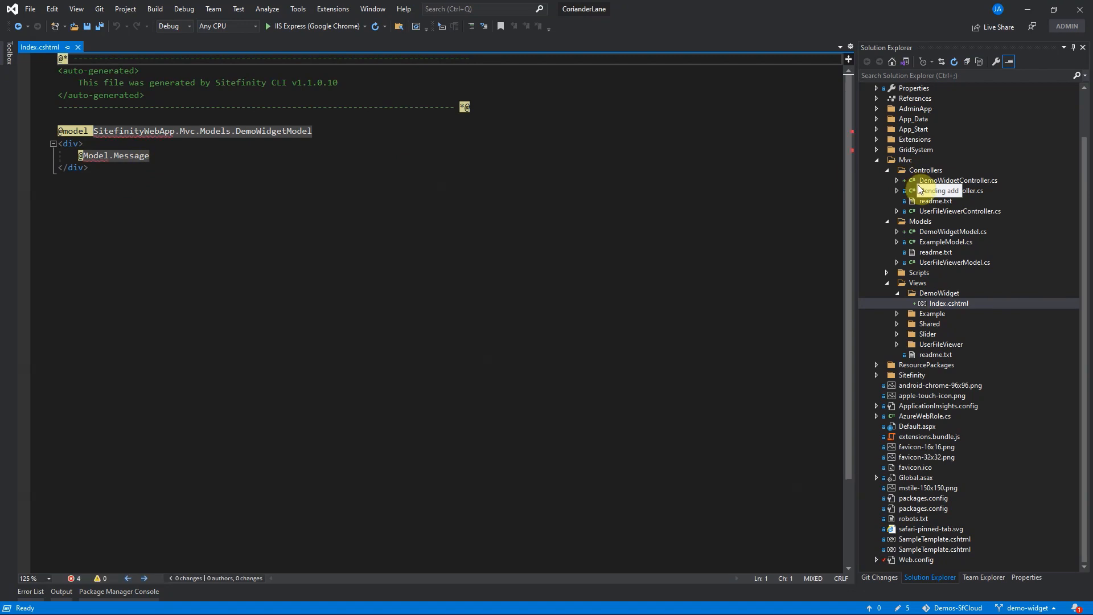
{"action": "double_click", "coordinate": [956, 180]}
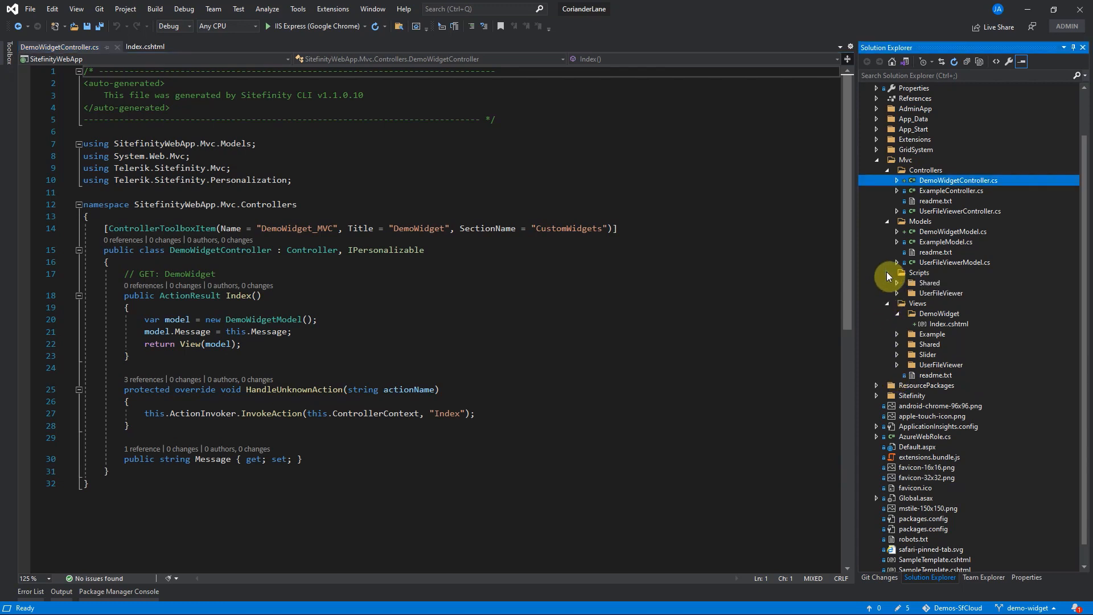
{"action": "left_click", "coordinate": [897, 272]}
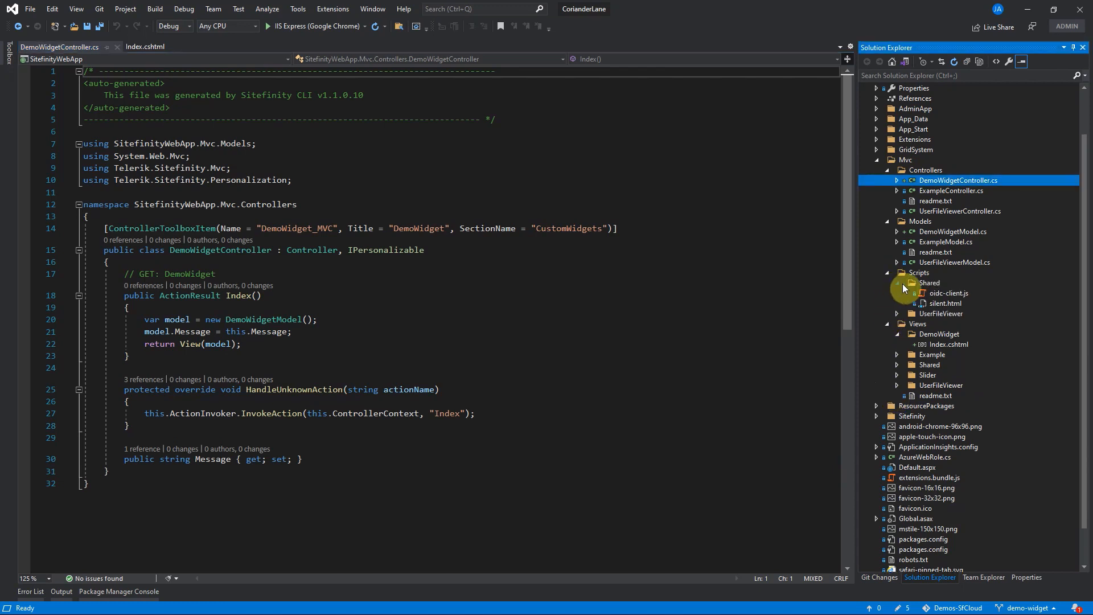
{"action": "right_click", "coordinate": [949, 293]}
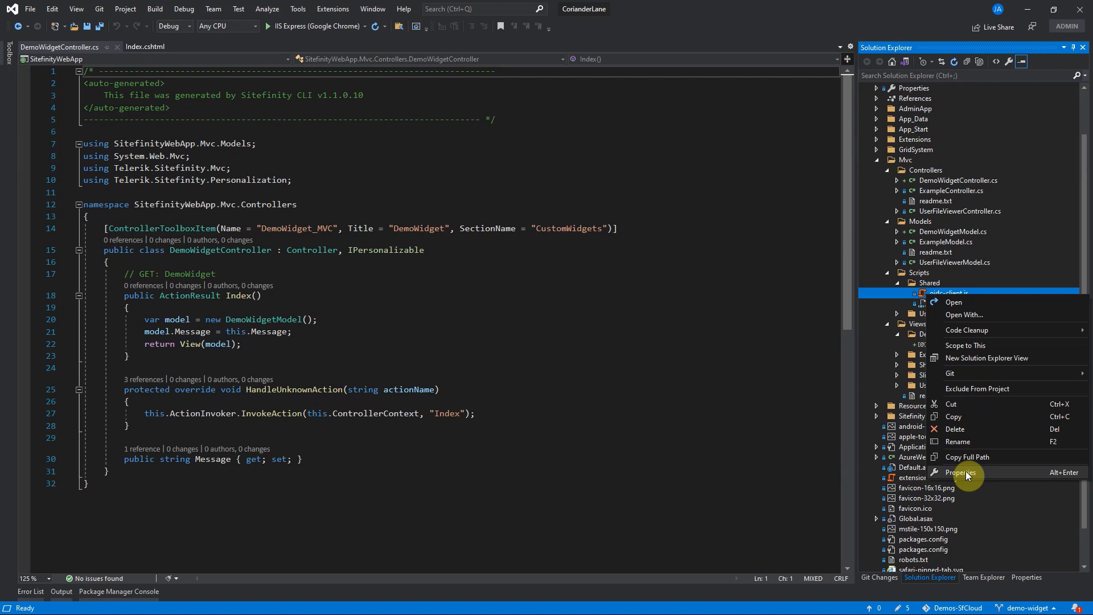
{"action": "left_click", "coordinate": [960, 473]}
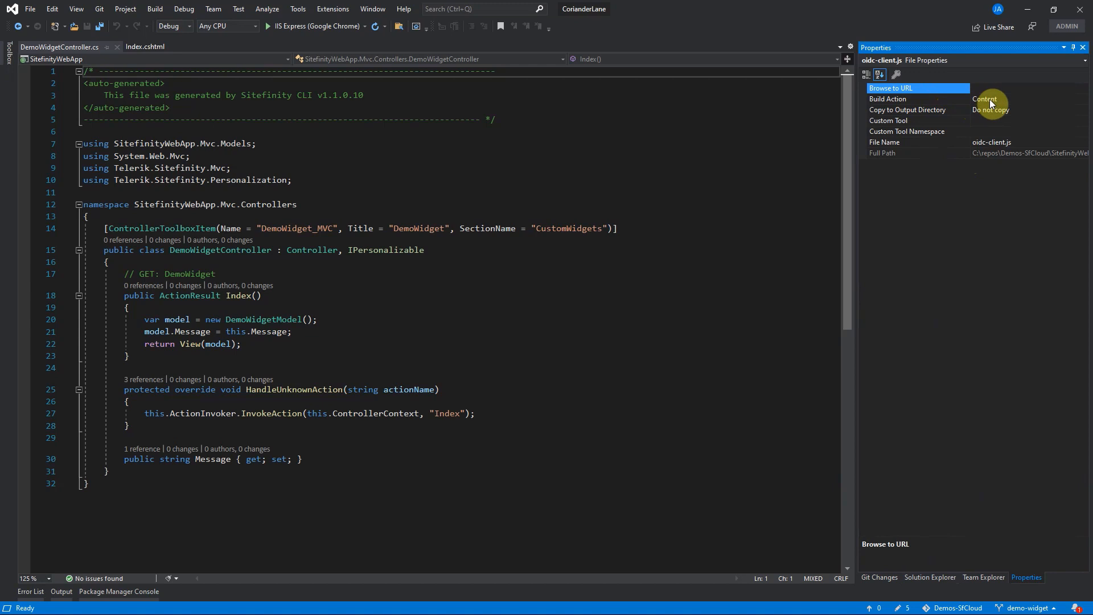
{"action": "left_click", "coordinate": [930, 577]}
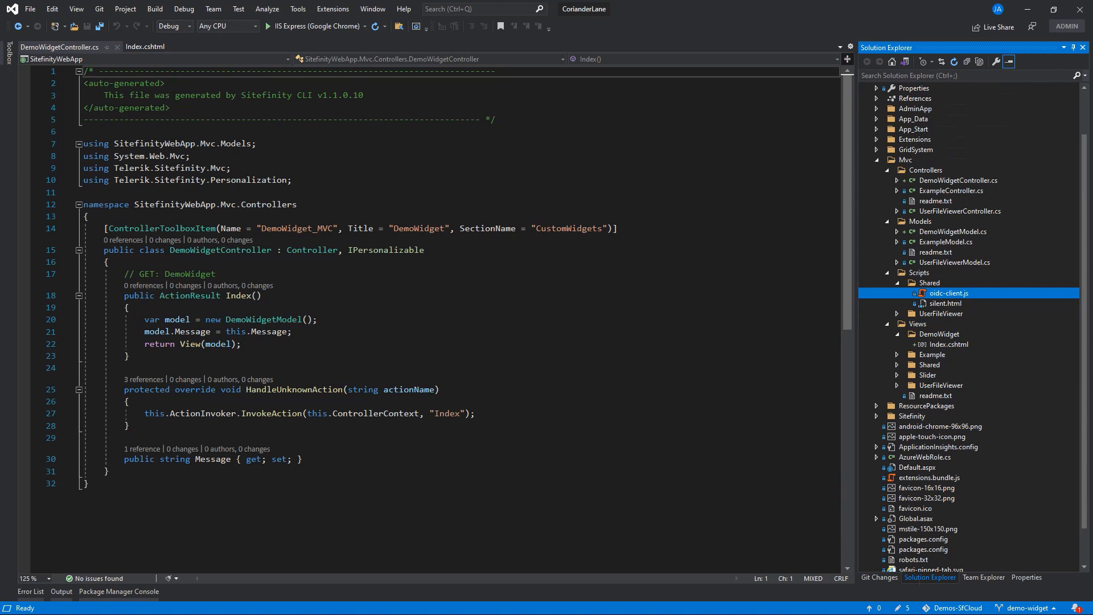
{"action": "left_click", "coordinate": [879, 578]}
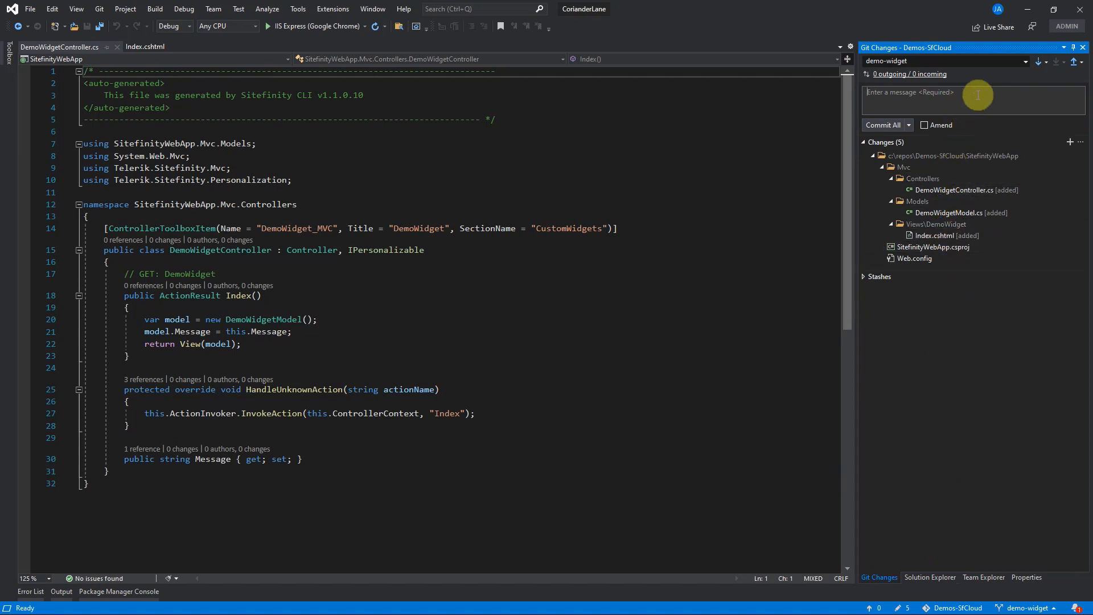
Step: Commit all five changes as 'Add demo widget' and push to the remote
{"action": "type", "text": "Add demo wi"}
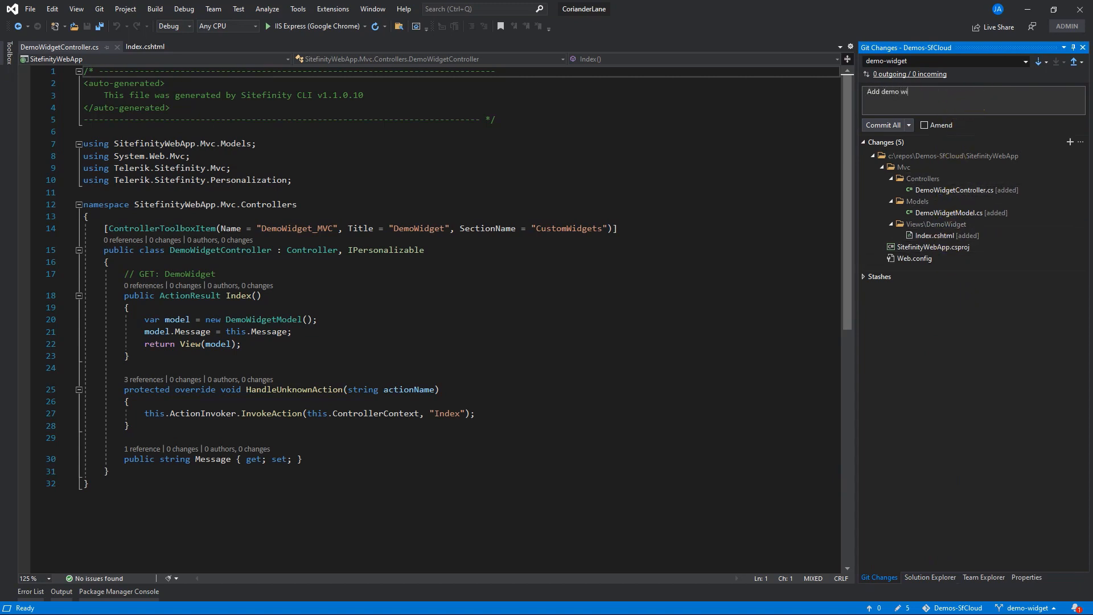
{"action": "left_click", "coordinate": [883, 124]}
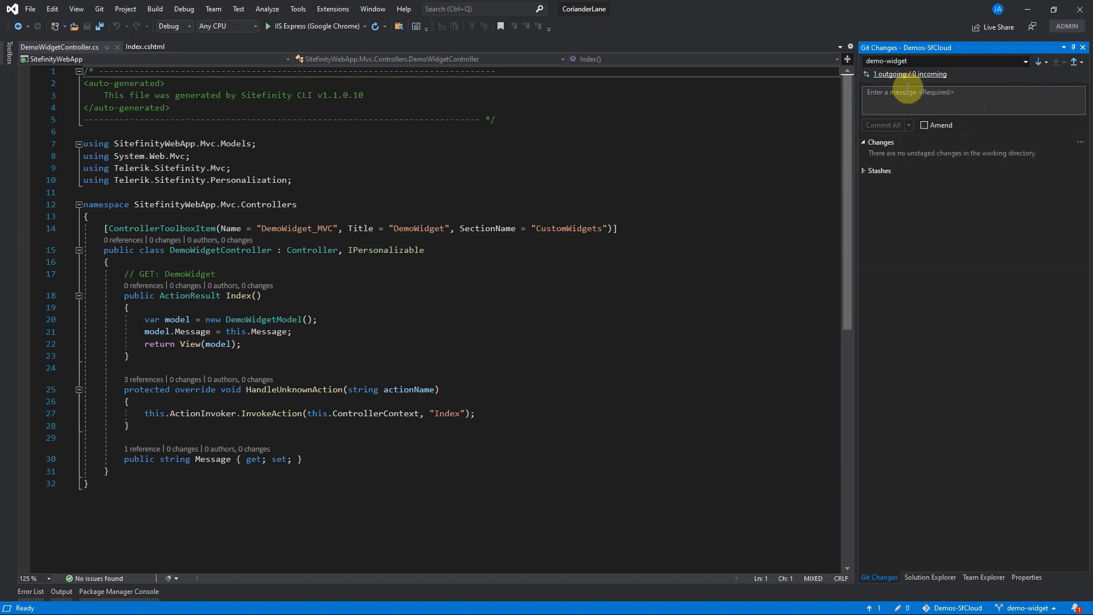
{"action": "mouse_move", "coordinate": [1074, 62]}
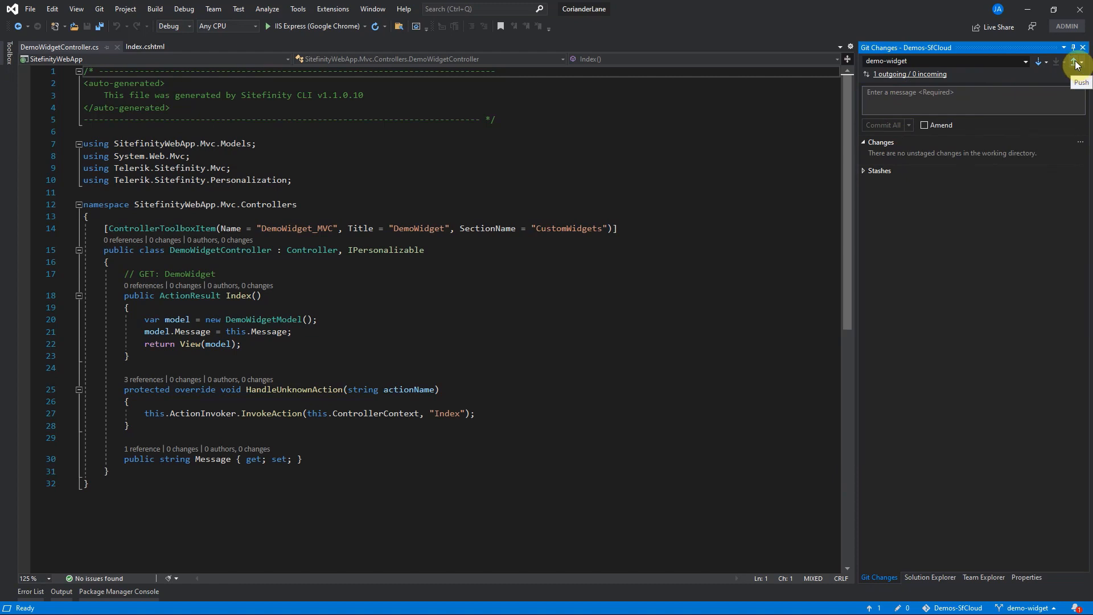
{"action": "left_click", "coordinate": [1076, 62]}
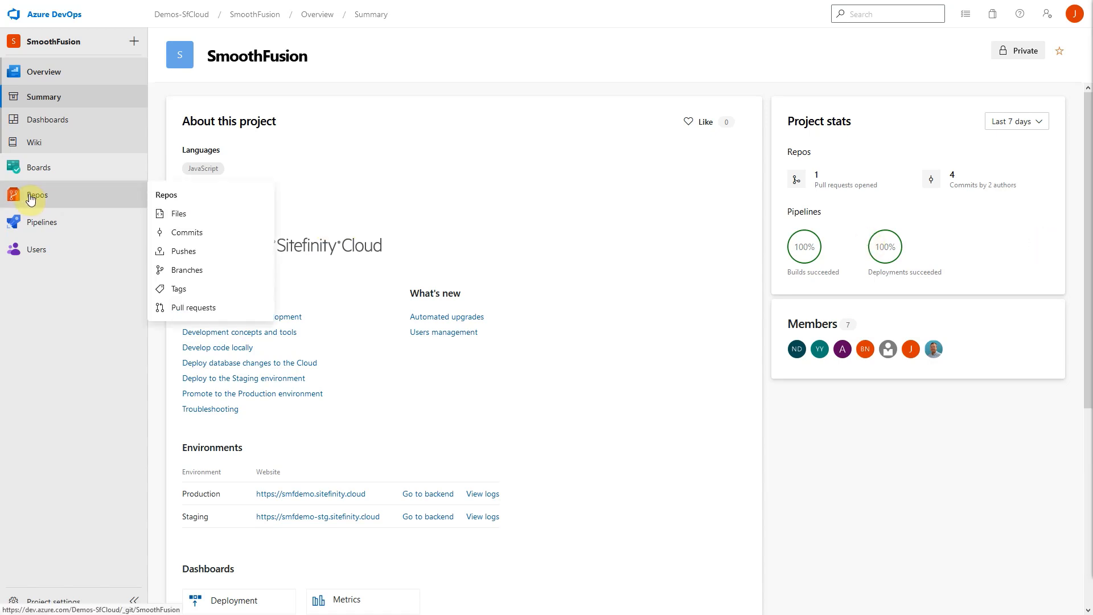
Step: Check demo-widget in the Repos branches list, then go to Pull requests
{"action": "left_click", "coordinate": [187, 270]}
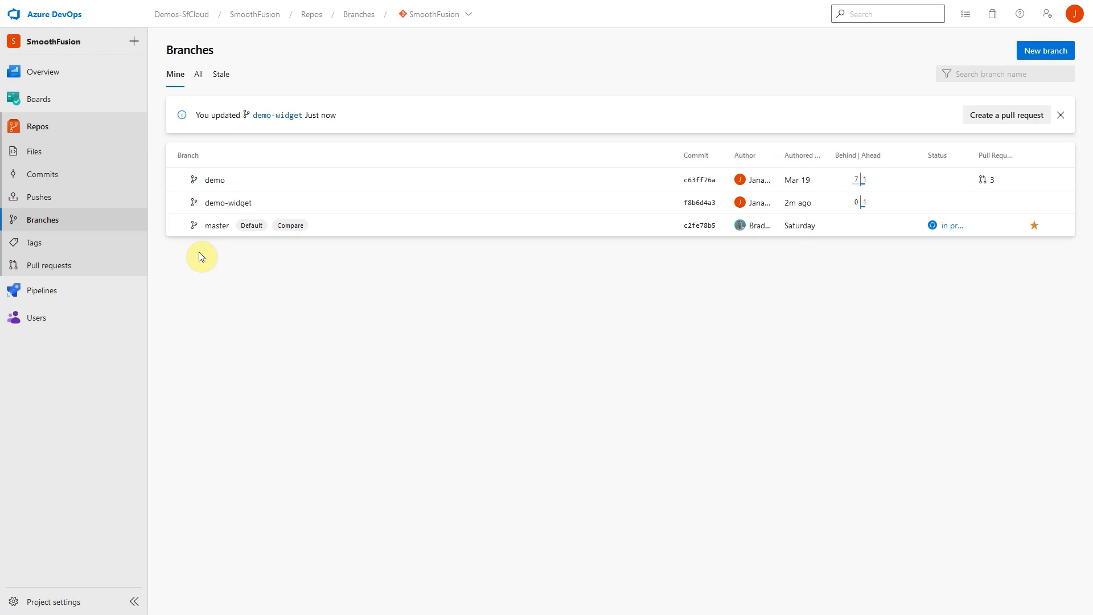
{"action": "mouse_move", "coordinate": [44, 270]}
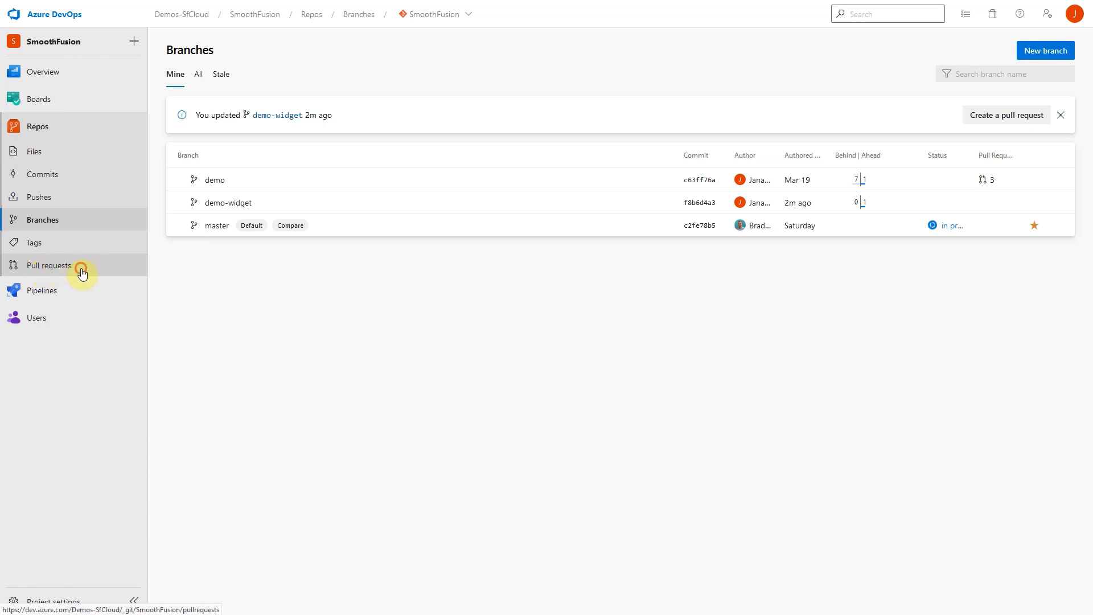
{"action": "left_click", "coordinate": [49, 265]}
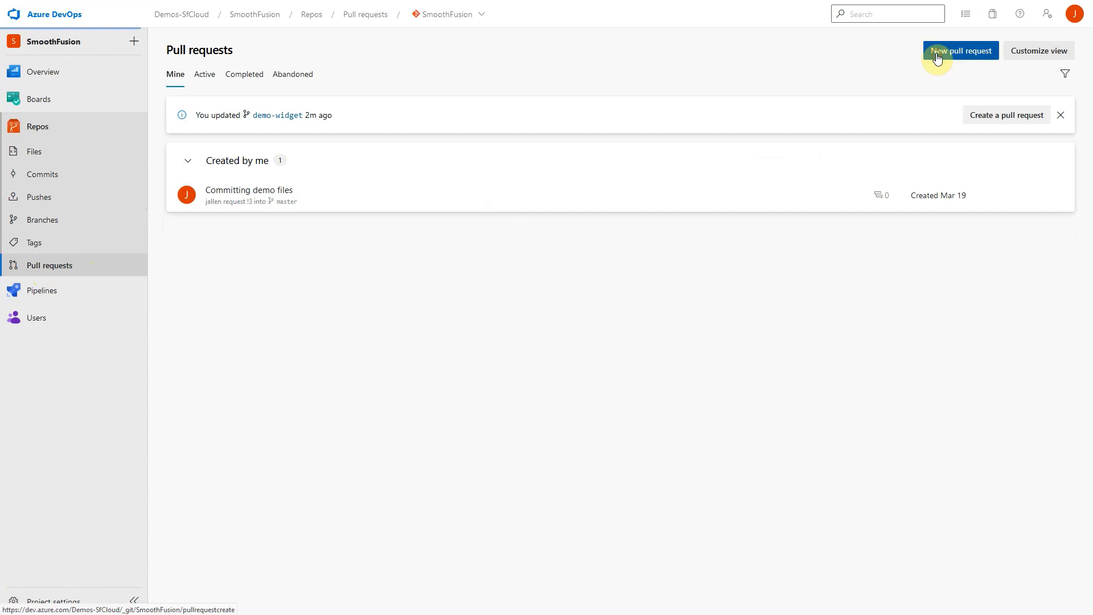
Step: Draft a new pull request with demo-widget as the source branch into master
{"action": "left_click", "coordinate": [960, 50]}
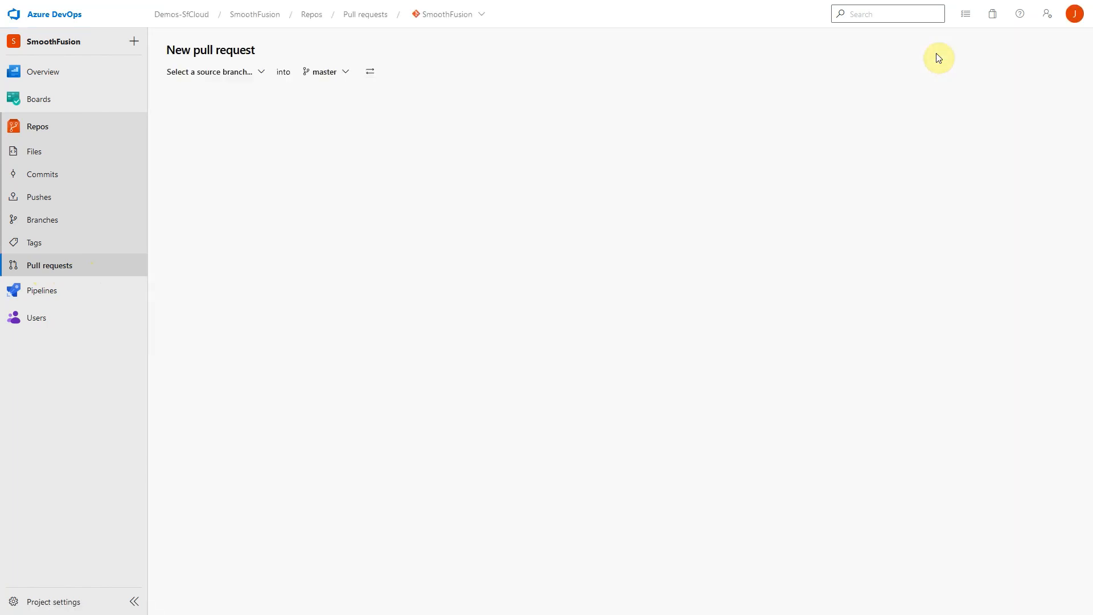
{"action": "mouse_move", "coordinate": [721, 64]}
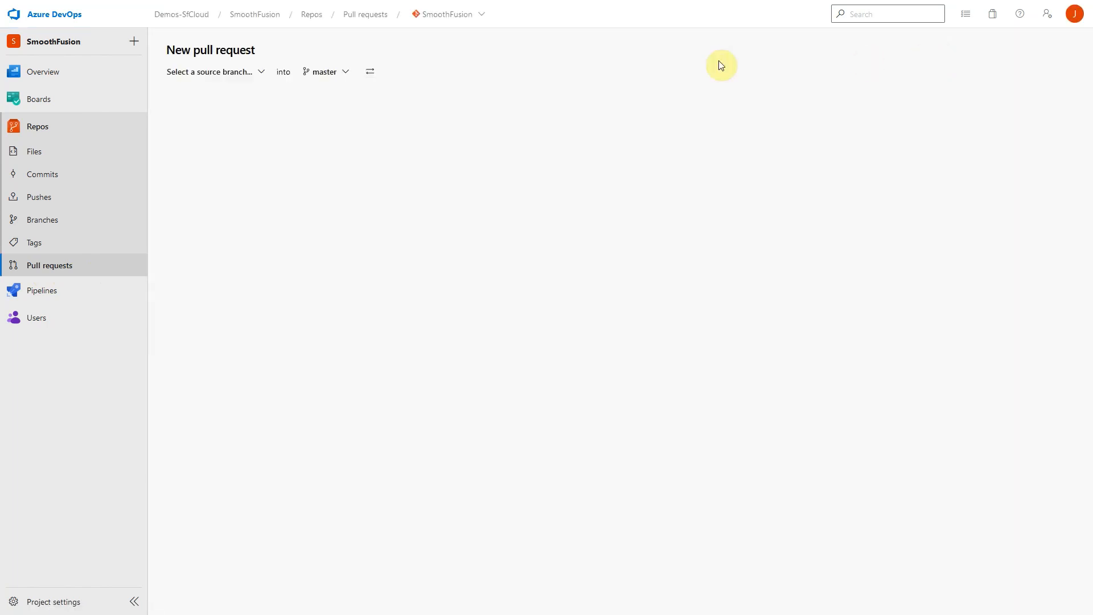
{"action": "left_click", "coordinate": [212, 71]}
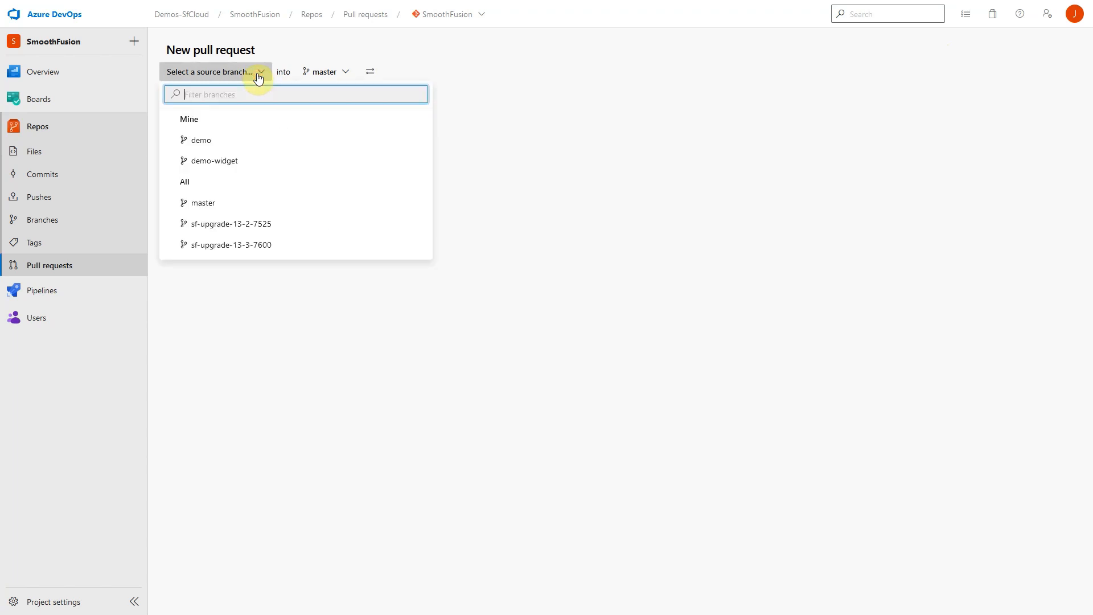
{"action": "left_click", "coordinate": [213, 160]}
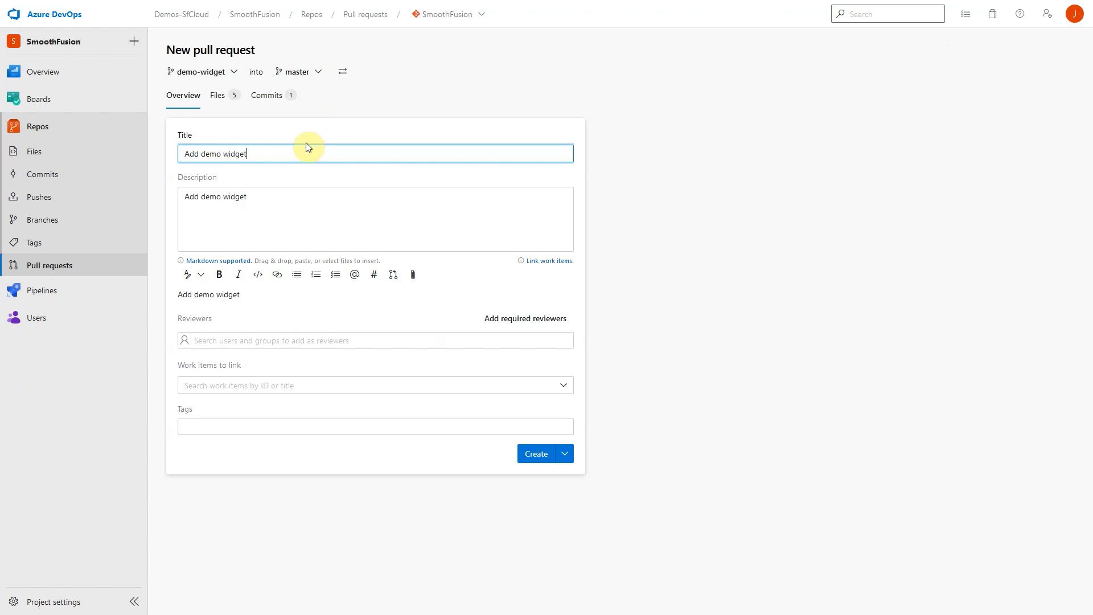
{"action": "mouse_move", "coordinate": [293, 210]}
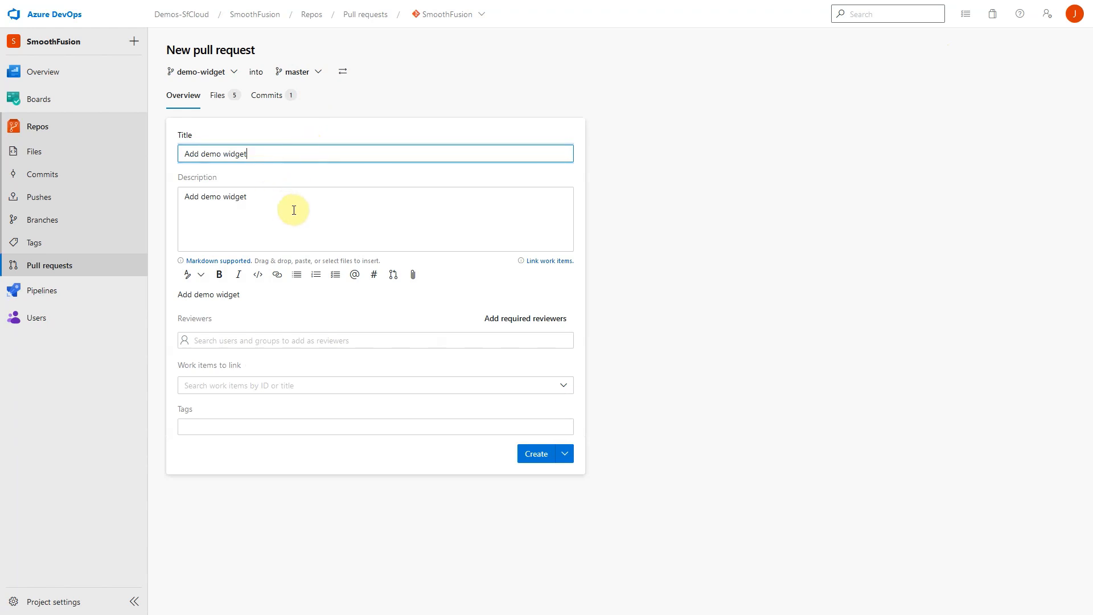
{"action": "mouse_move", "coordinate": [304, 273]}
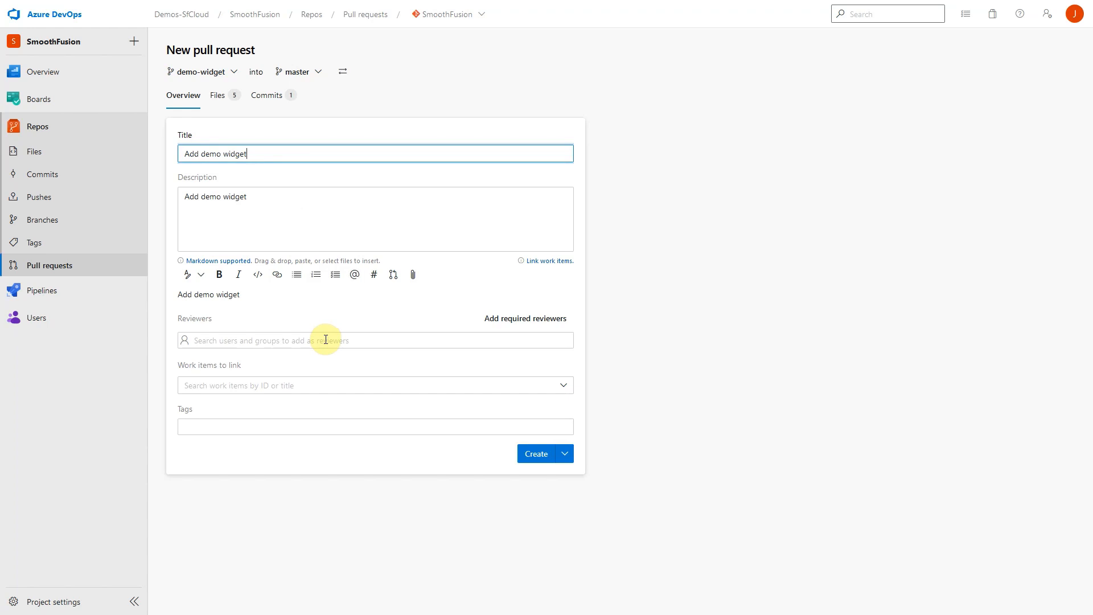
{"action": "mouse_move", "coordinate": [425, 465]}
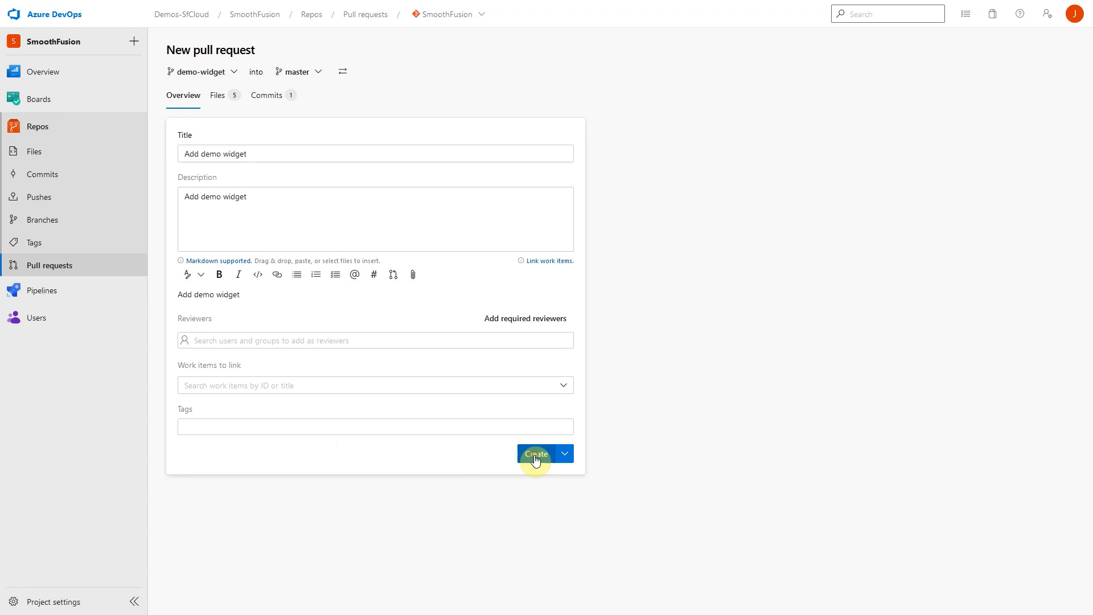
Step: Create the 'Add demo widget' pull request, reopen it, and approve it
{"action": "left_click", "coordinate": [536, 454]}
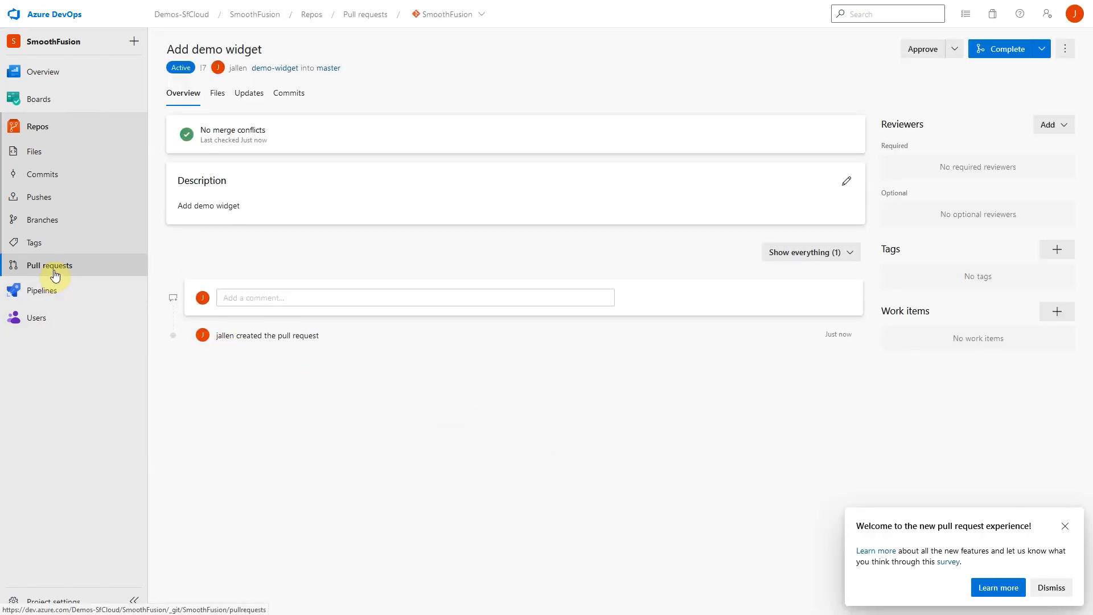
{"action": "left_click", "coordinate": [50, 265]}
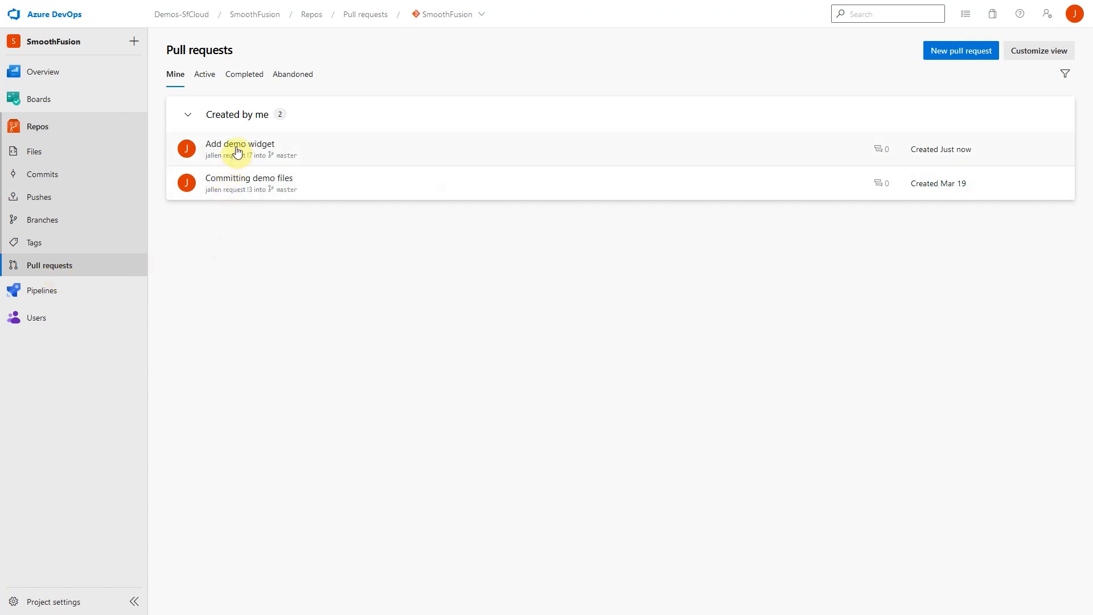
{"action": "left_click", "coordinate": [240, 144]}
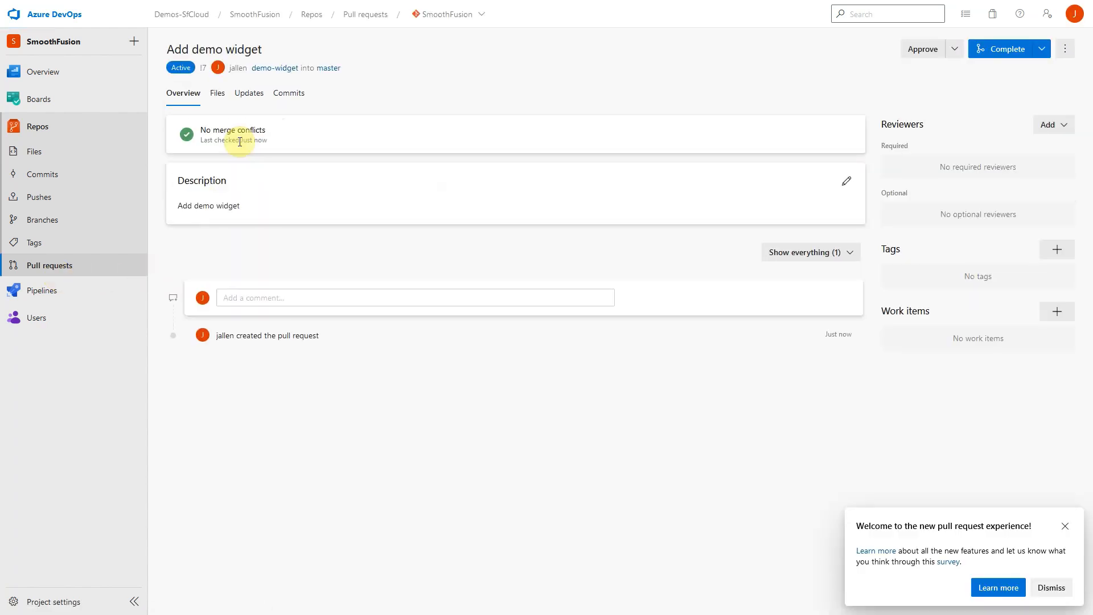
{"action": "mouse_move", "coordinate": [240, 139]}
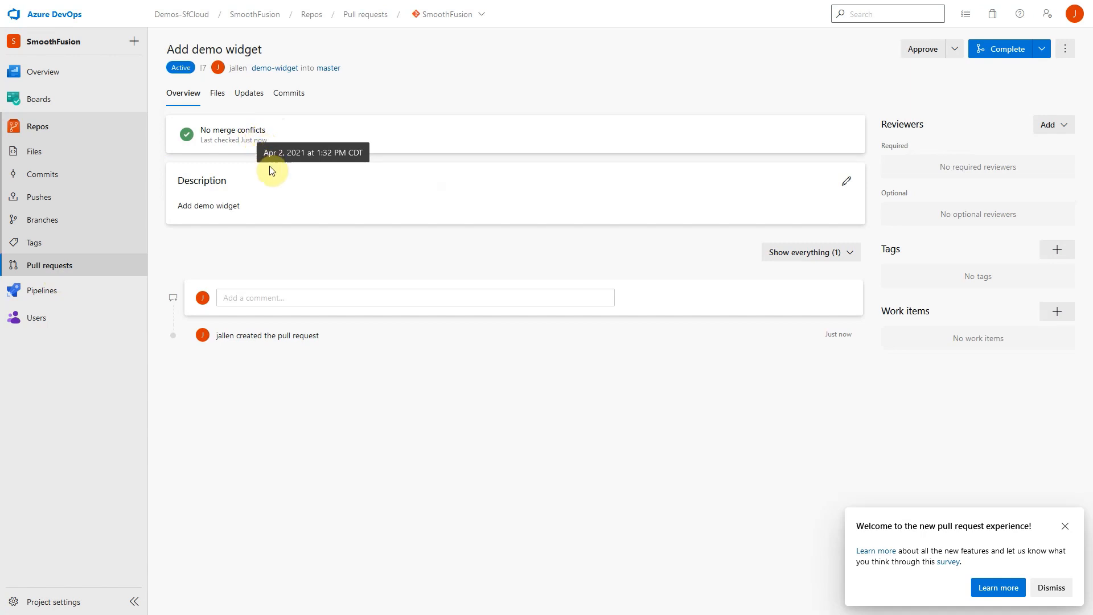
{"action": "mouse_move", "coordinate": [921, 49]}
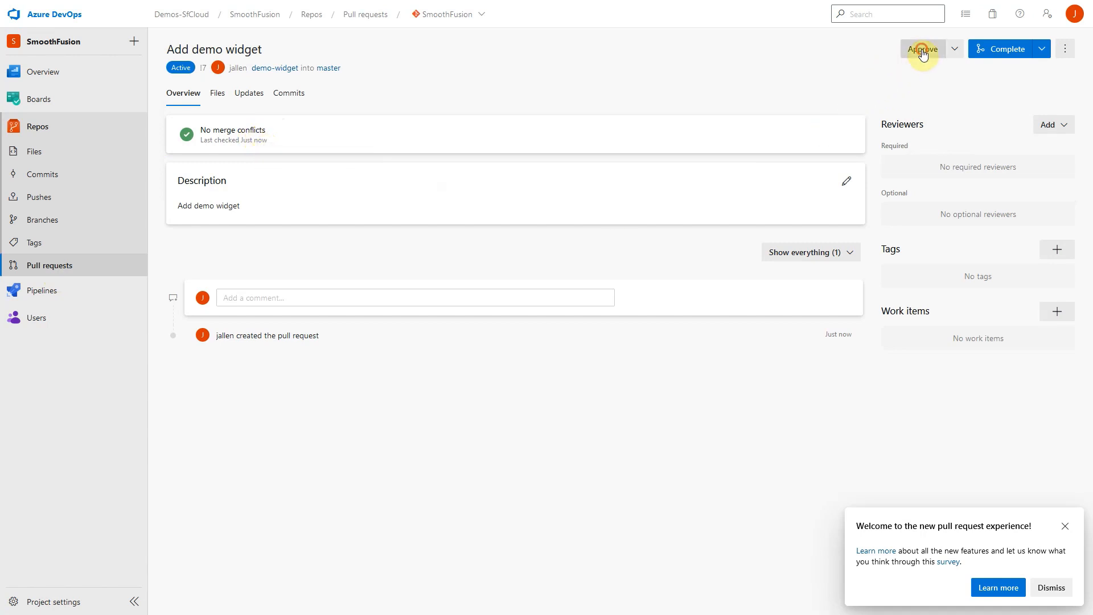
{"action": "left_click", "coordinate": [922, 49]}
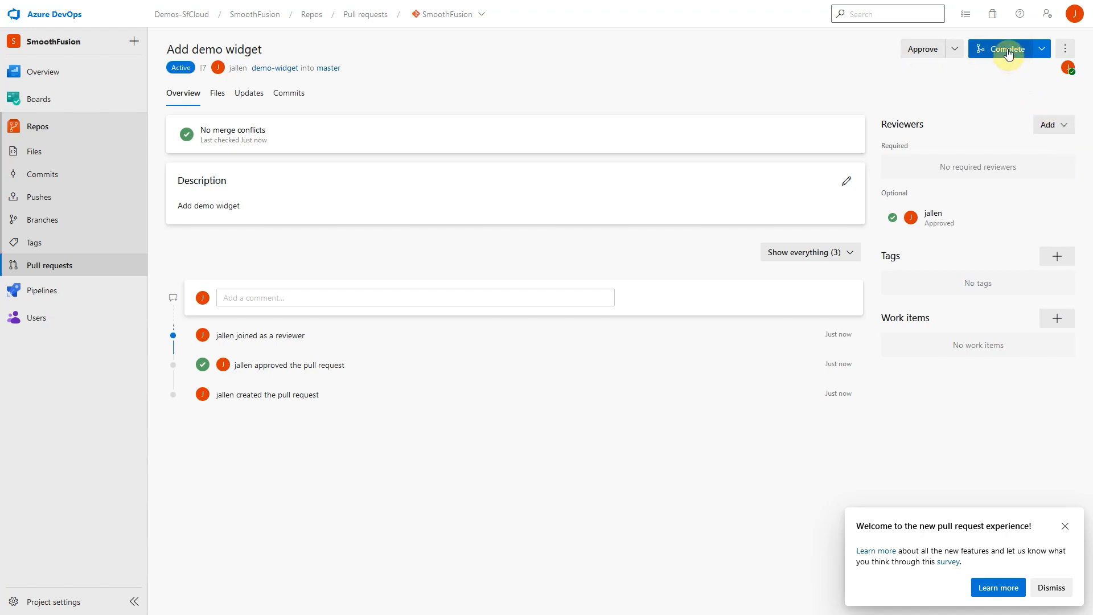
Step: Complete the pull request, merging demo-widget into master
{"action": "left_click", "coordinate": [1006, 49]}
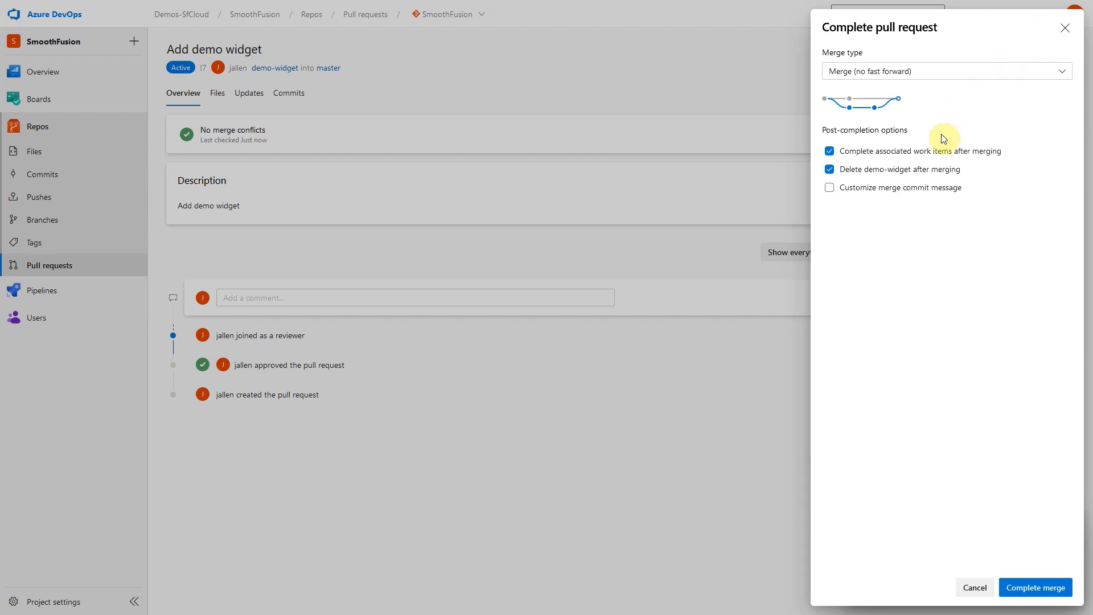
{"action": "left_click", "coordinate": [1035, 586]}
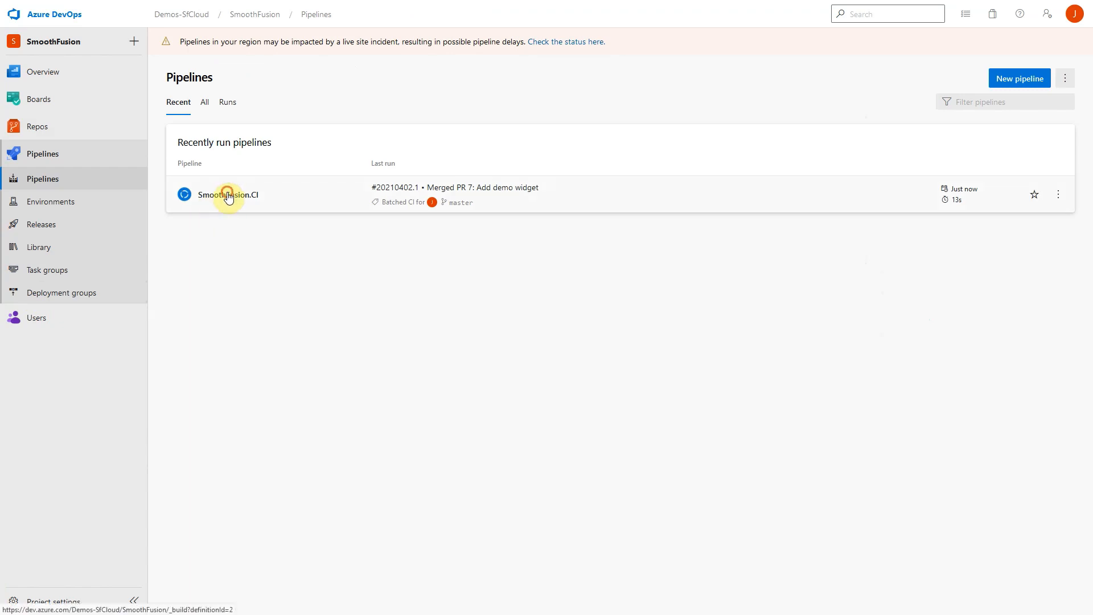
Step: Open SmoothFusion.CI run #20210402.1 and view its release with Staging succeeded
{"action": "left_click", "coordinate": [227, 194]}
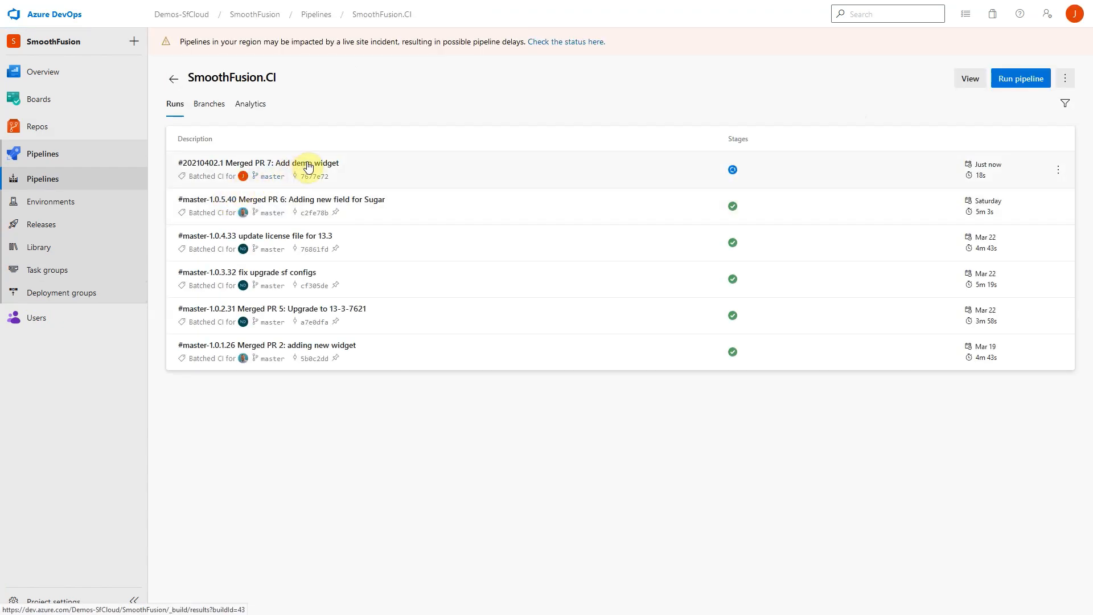
{"action": "left_click", "coordinate": [256, 162]}
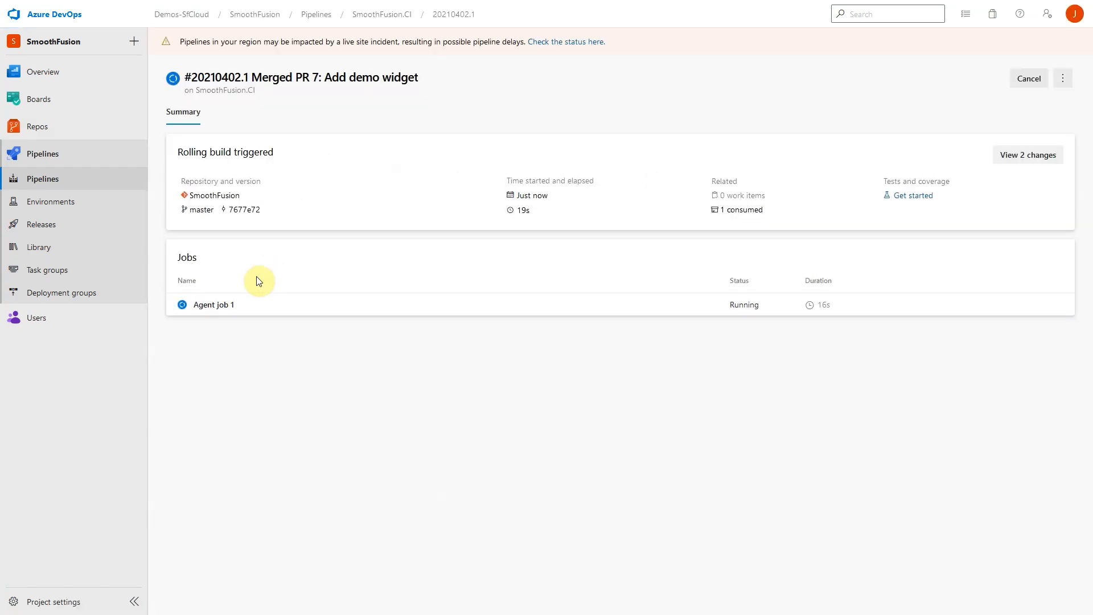
{"action": "left_click", "coordinate": [214, 305]}
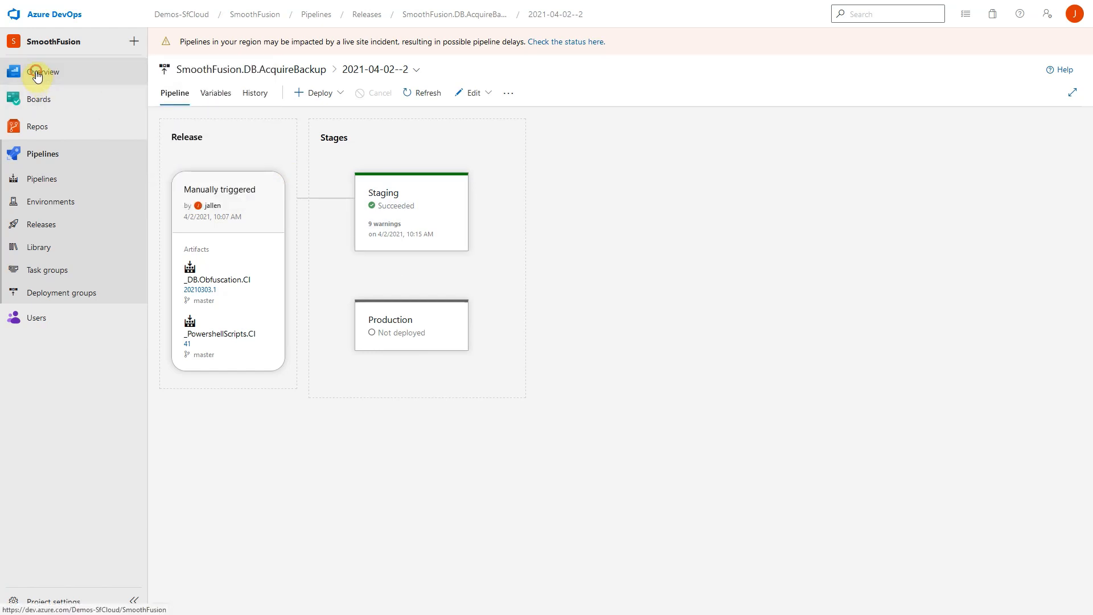
Step: Open the Staging environment's Sitefinity backend from the SmoothFusion project summary's Environments list
{"action": "left_click", "coordinate": [43, 72]}
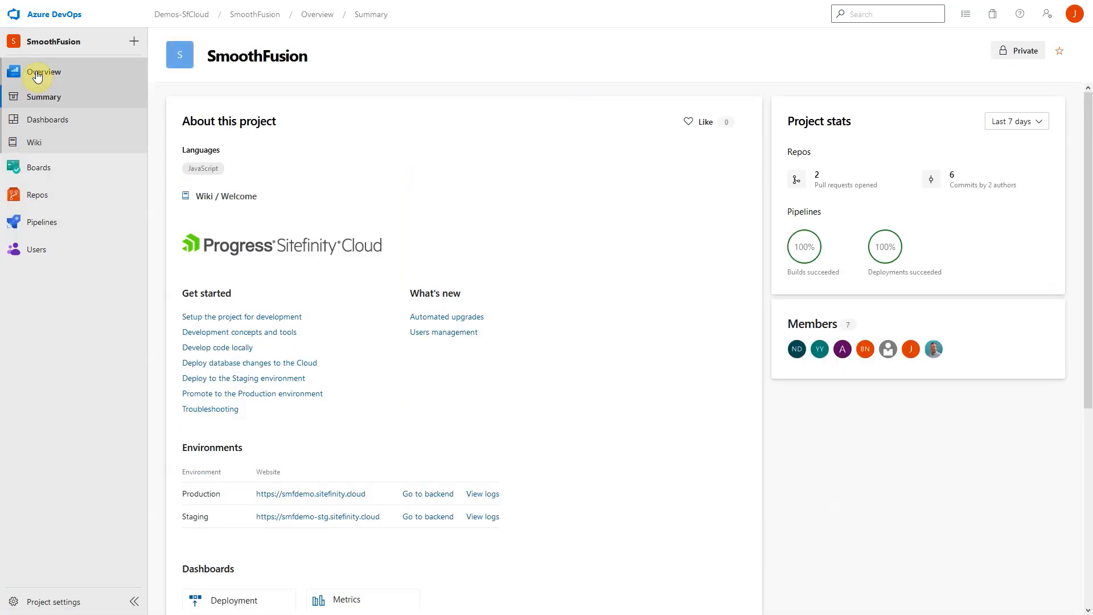
{"action": "scroll", "scroll_direction": "down", "scroll_amount": 3}
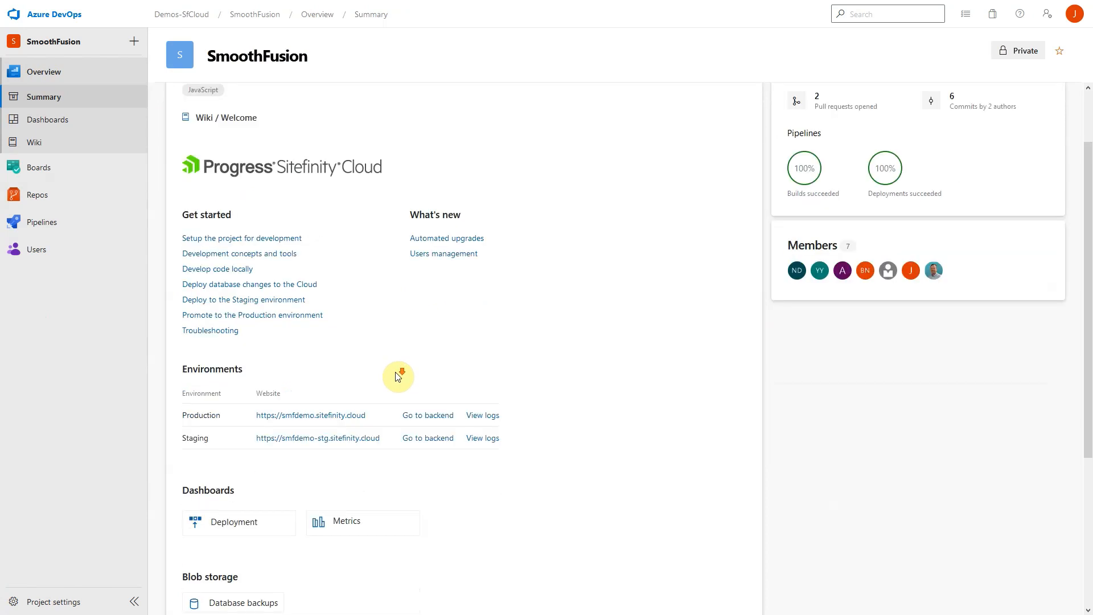
{"action": "scroll", "scroll_direction": "down", "scroll_amount": 3}
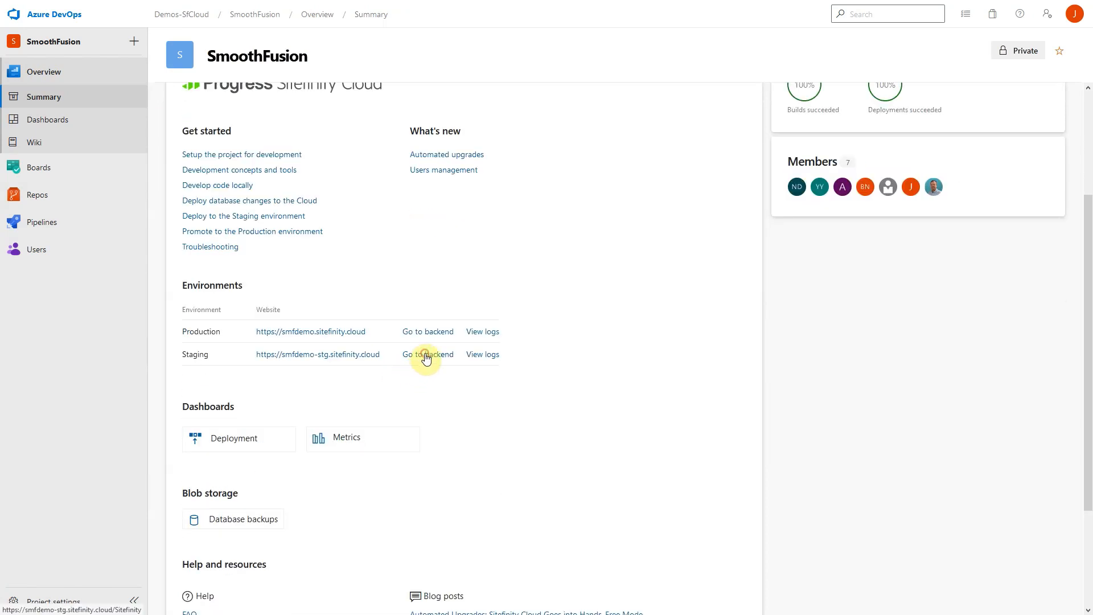
{"action": "left_click", "coordinate": [428, 354]}
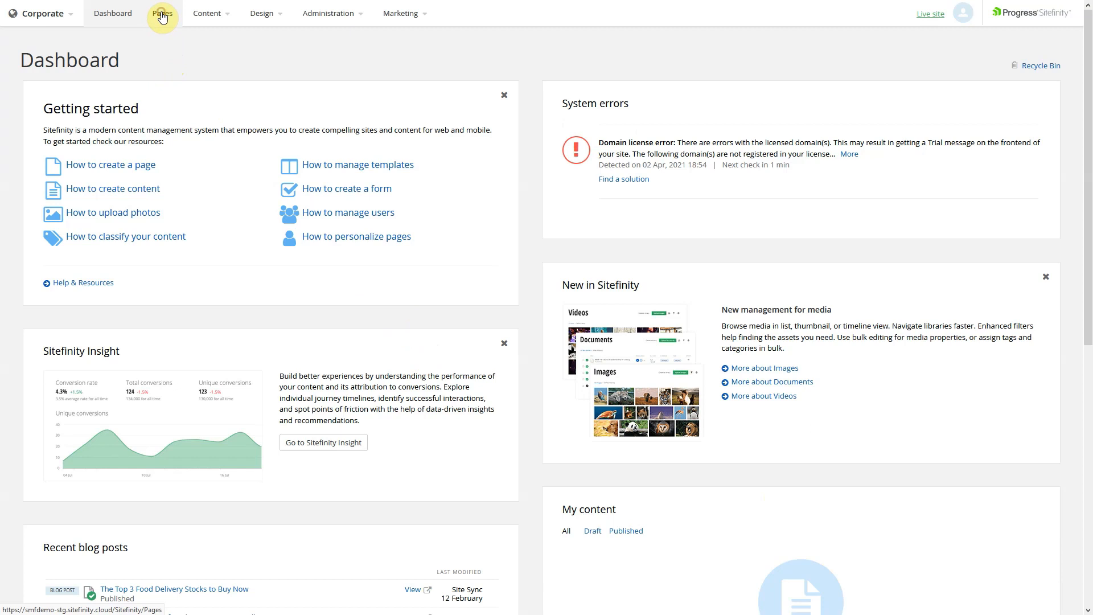
Step: Open Staging's Home page editor, confirm DemoWidget appears under CustomWidgets, and return to Azure DevOps
{"action": "left_click", "coordinate": [162, 13]}
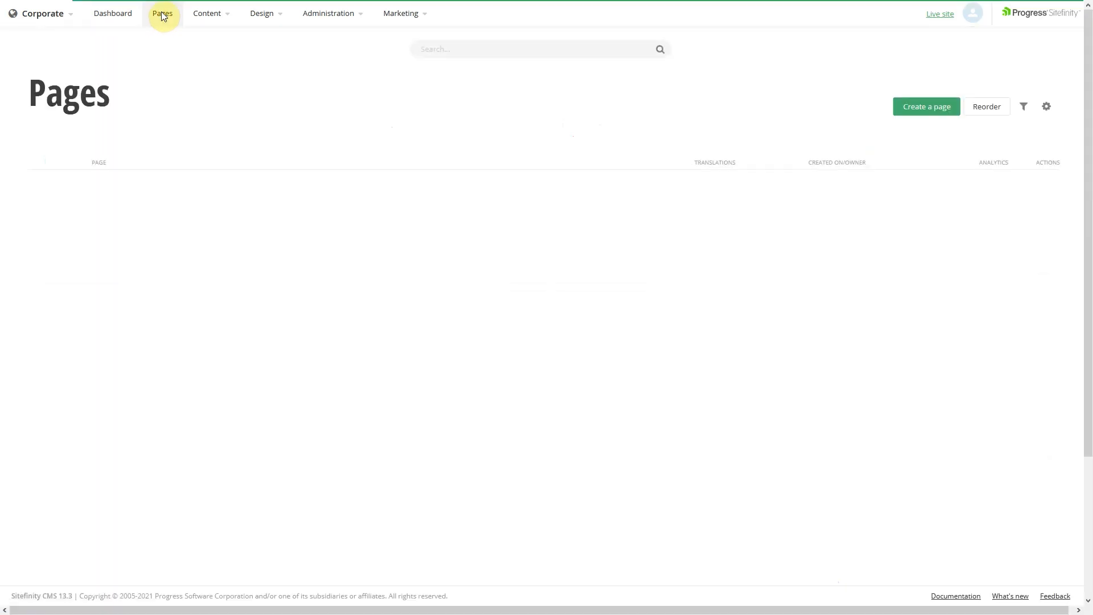
{"action": "left_click", "coordinate": [161, 12]}
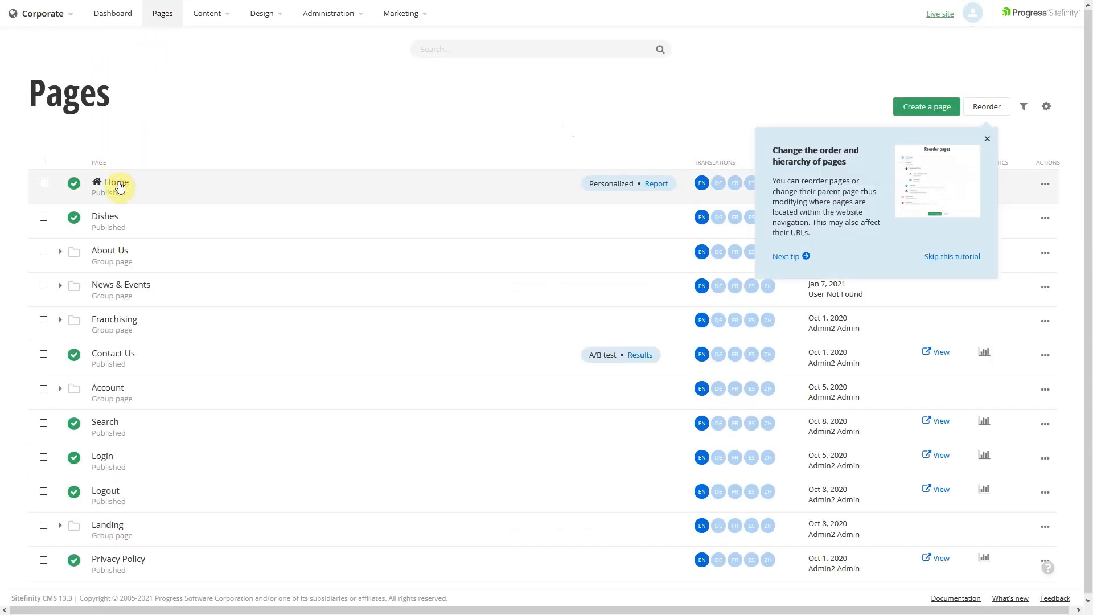
{"action": "left_click", "coordinate": [116, 182]}
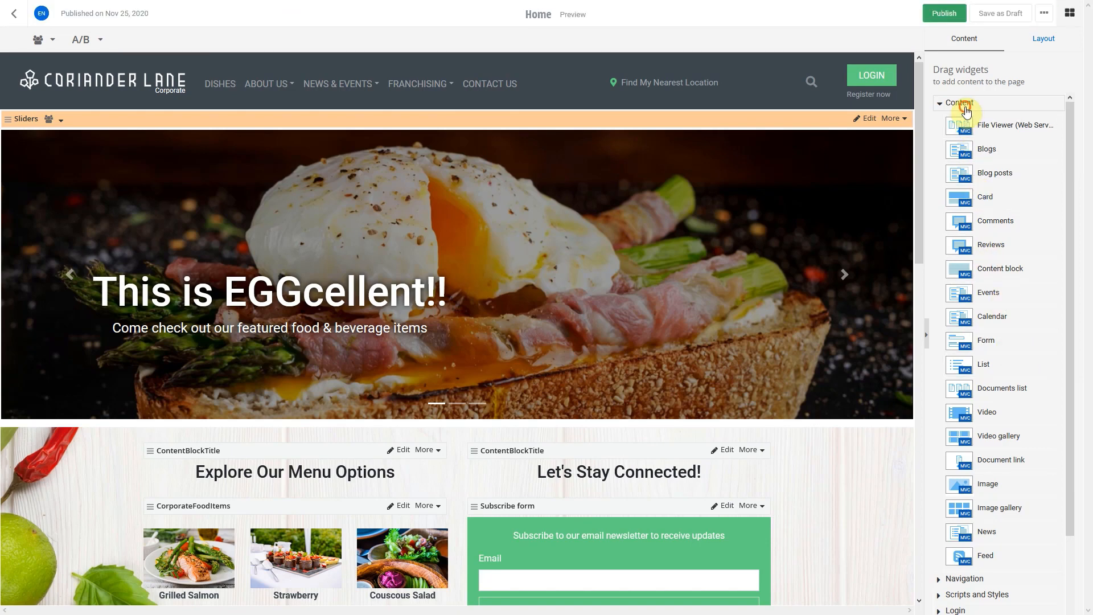
{"action": "left_click", "coordinate": [961, 102]}
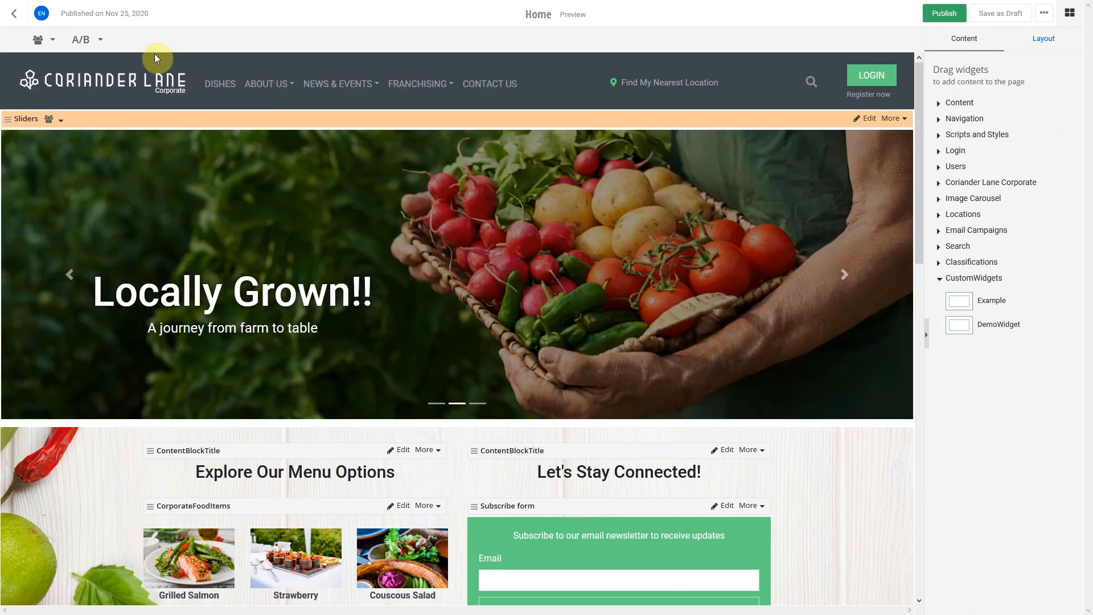
{"action": "left_click", "coordinate": [52, 10]}
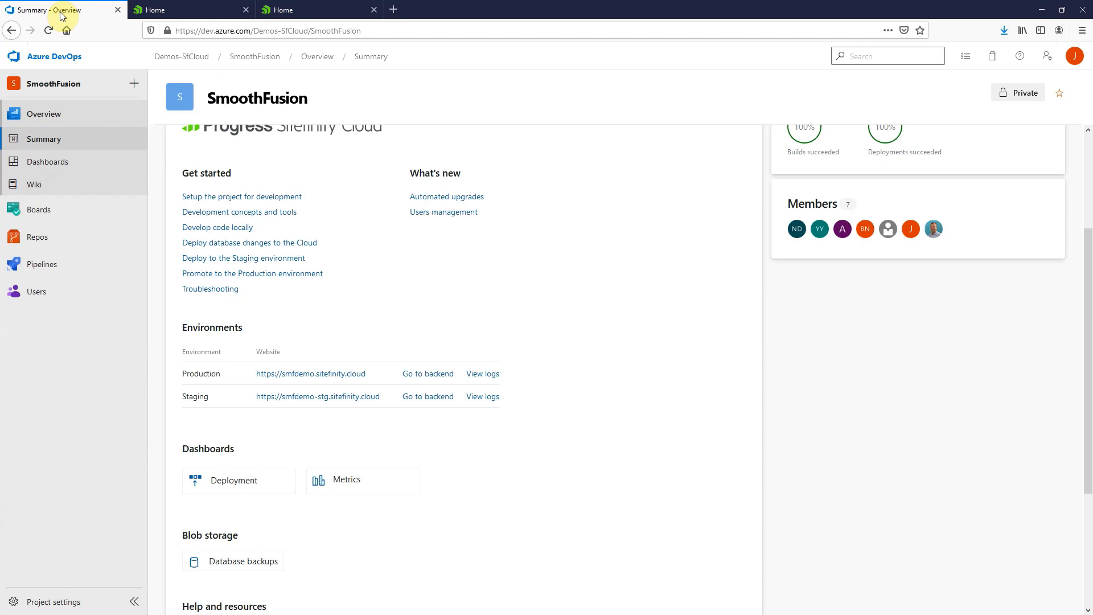
Step: Show the SmoothFusion.CD release pipeline's releases, with 1.0.6.43-1 succeeded on Staging and awaiting Production approval
{"action": "key", "text": "F11"}
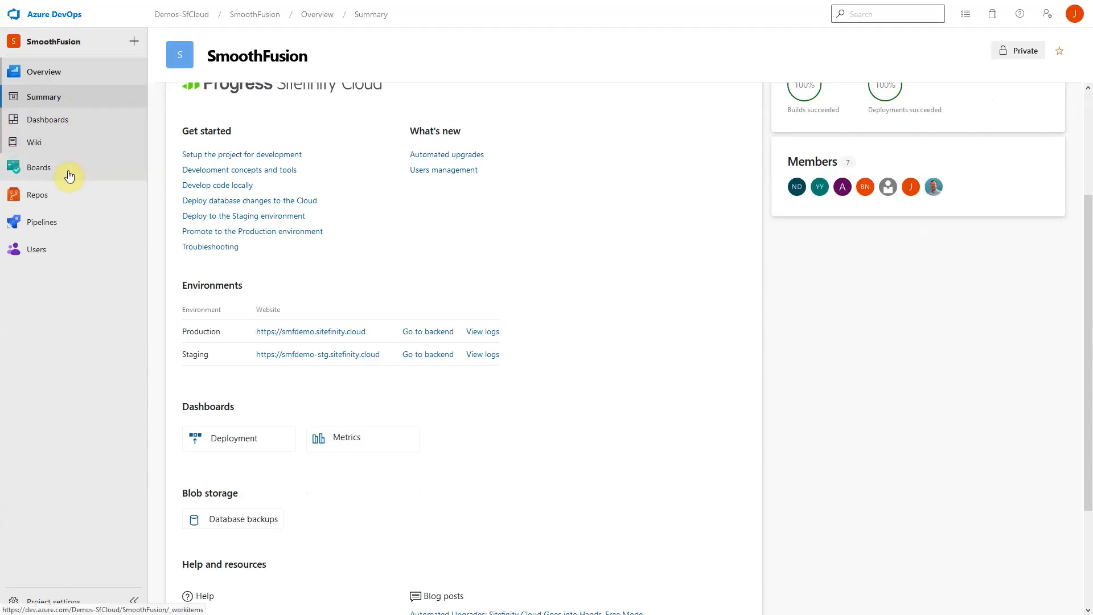
{"action": "left_click", "coordinate": [41, 221]}
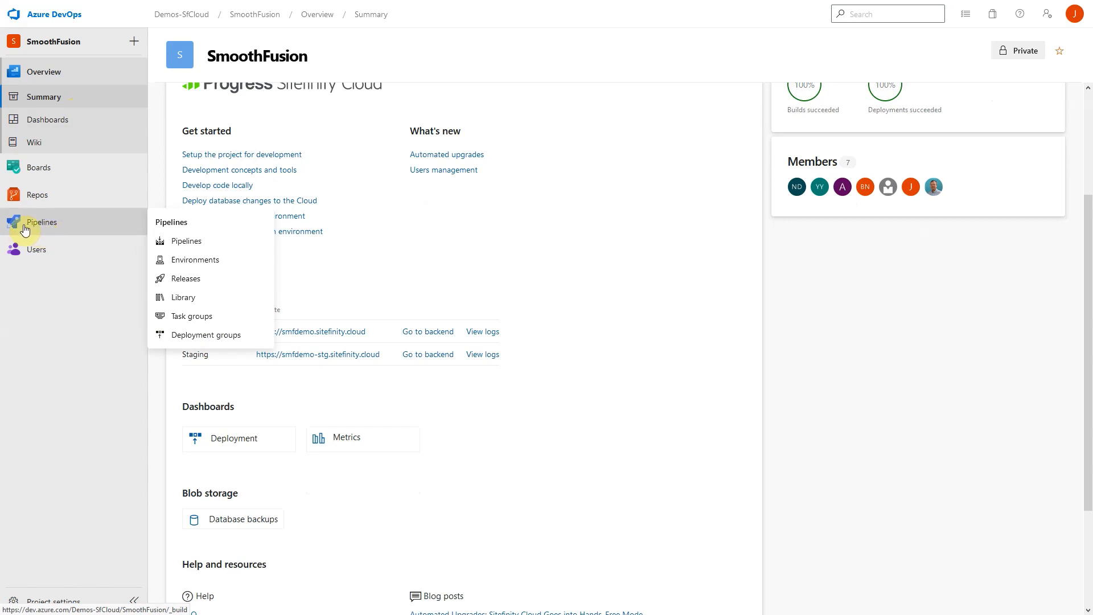
{"action": "mouse_move", "coordinate": [203, 263]}
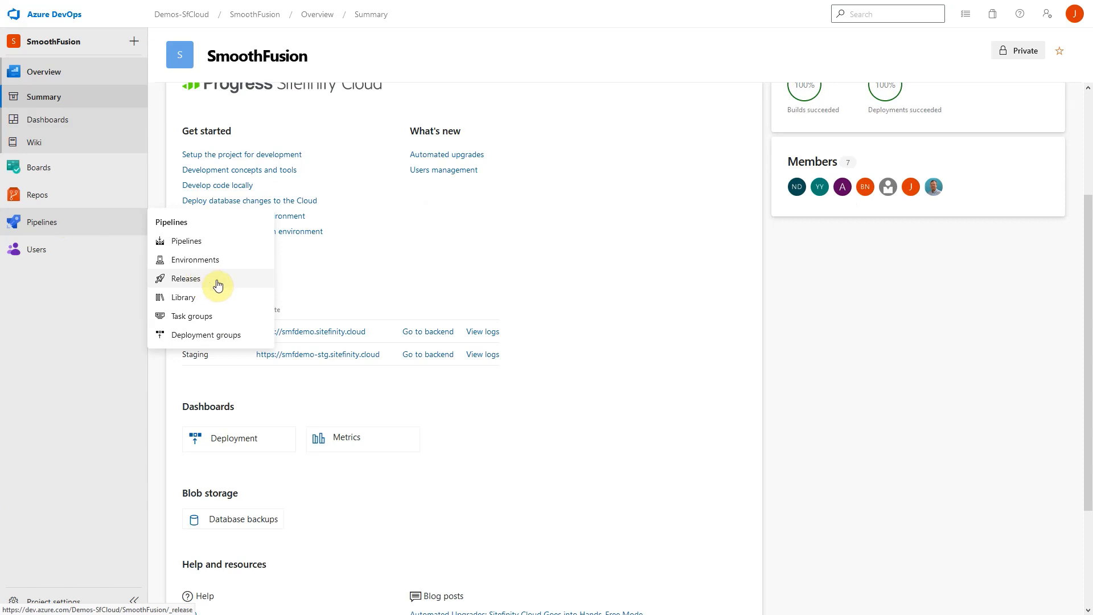
{"action": "left_click", "coordinate": [185, 278]}
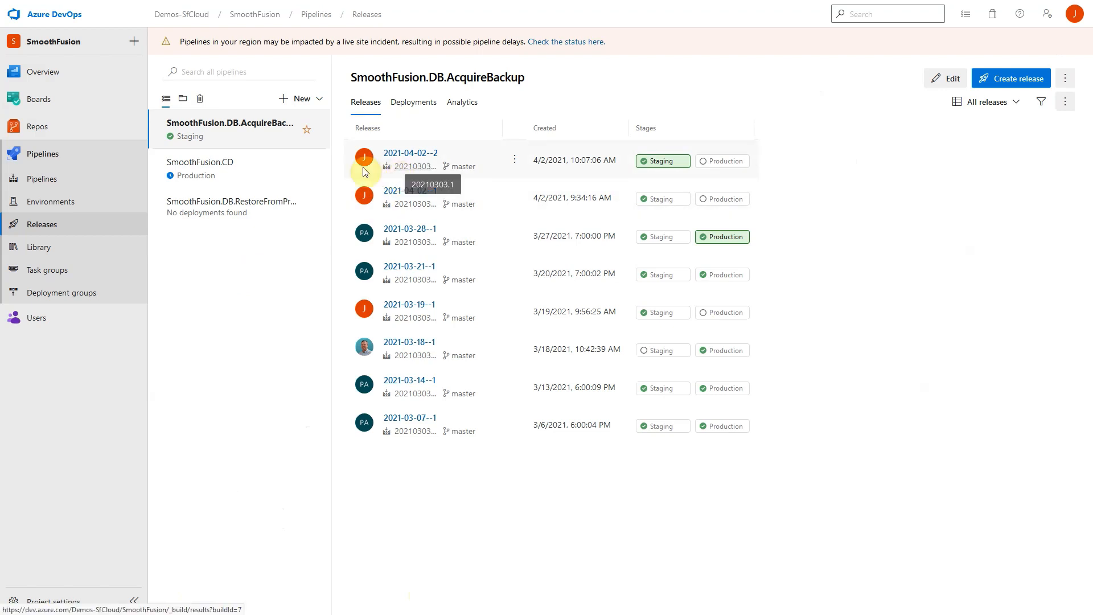
{"action": "left_click", "coordinate": [201, 162]}
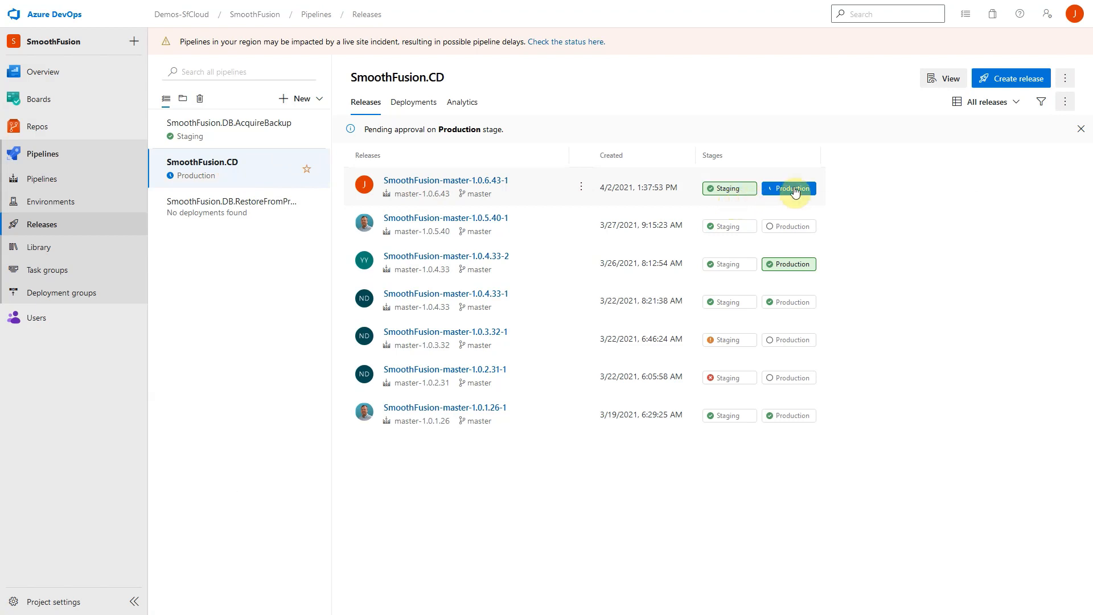
Step: Approve release 1.0.6.43-1 for Production, verify it is queued, then open the Deployment dashboard
{"action": "left_click", "coordinate": [789, 188]}
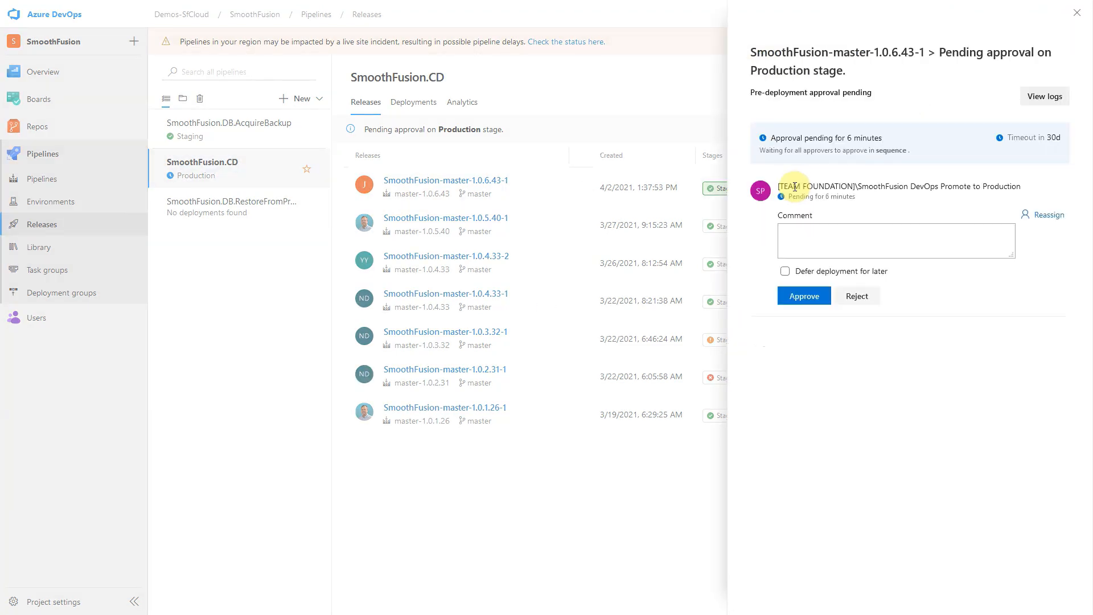
{"action": "left_click", "coordinate": [804, 296]}
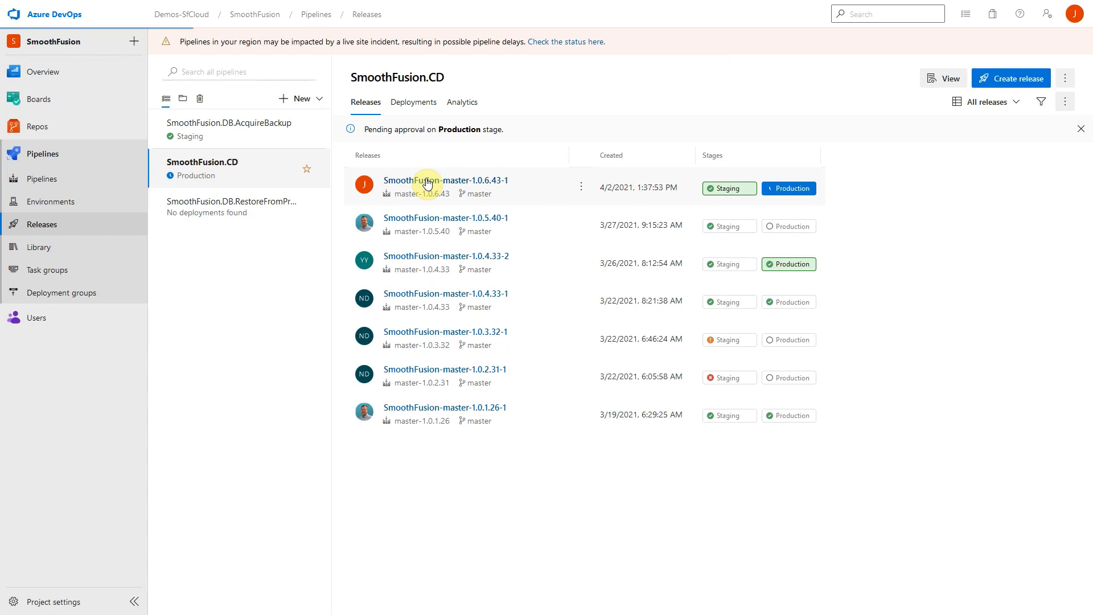
{"action": "left_click", "coordinate": [444, 180]}
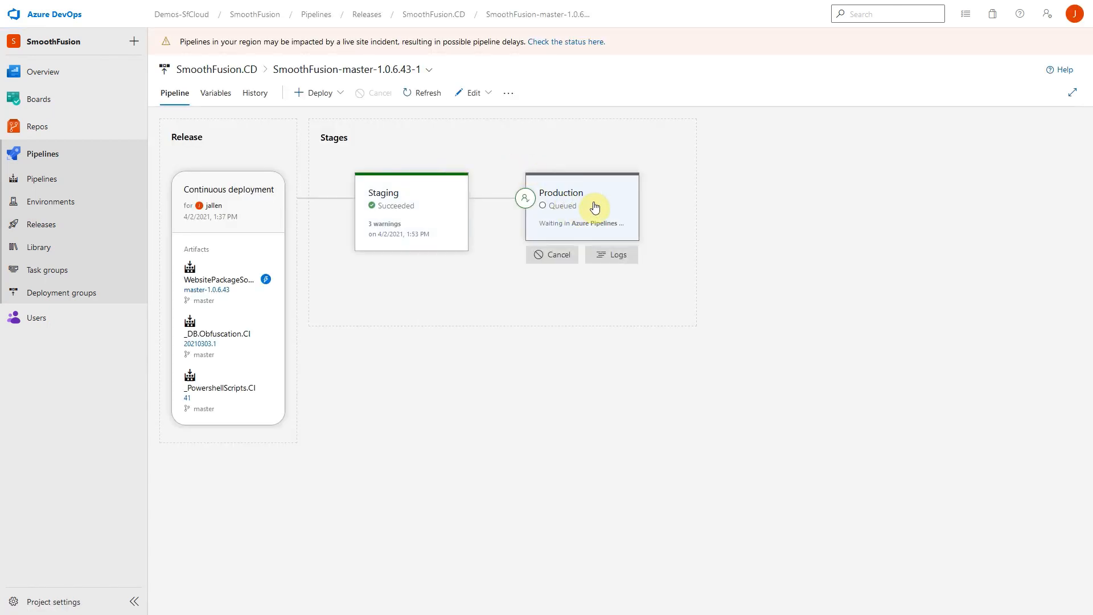
{"action": "left_click", "coordinate": [581, 206]}
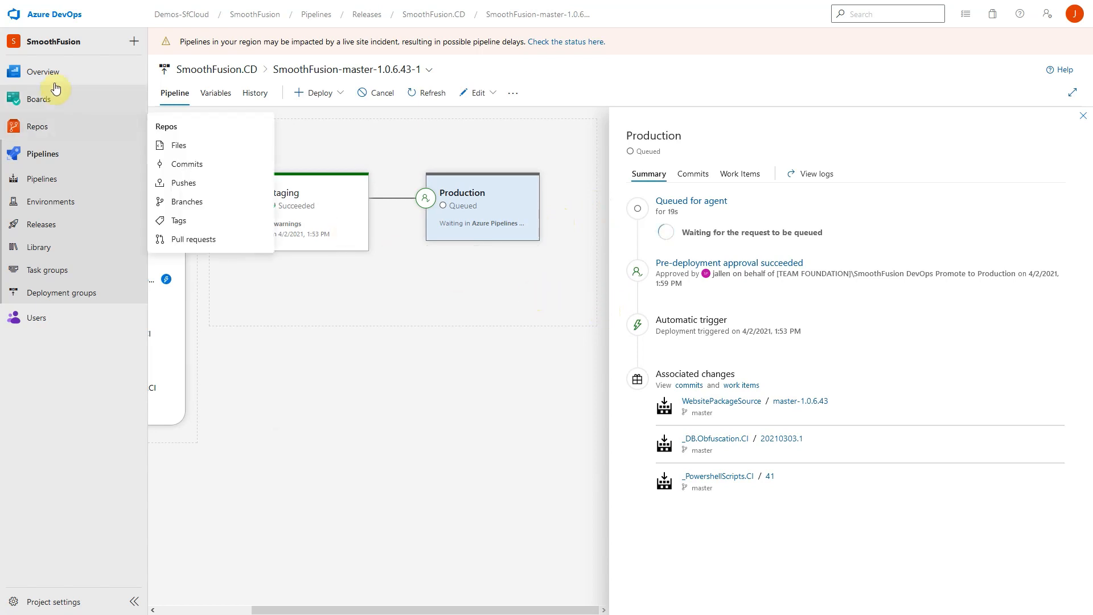
{"action": "left_click", "coordinate": [43, 71]}
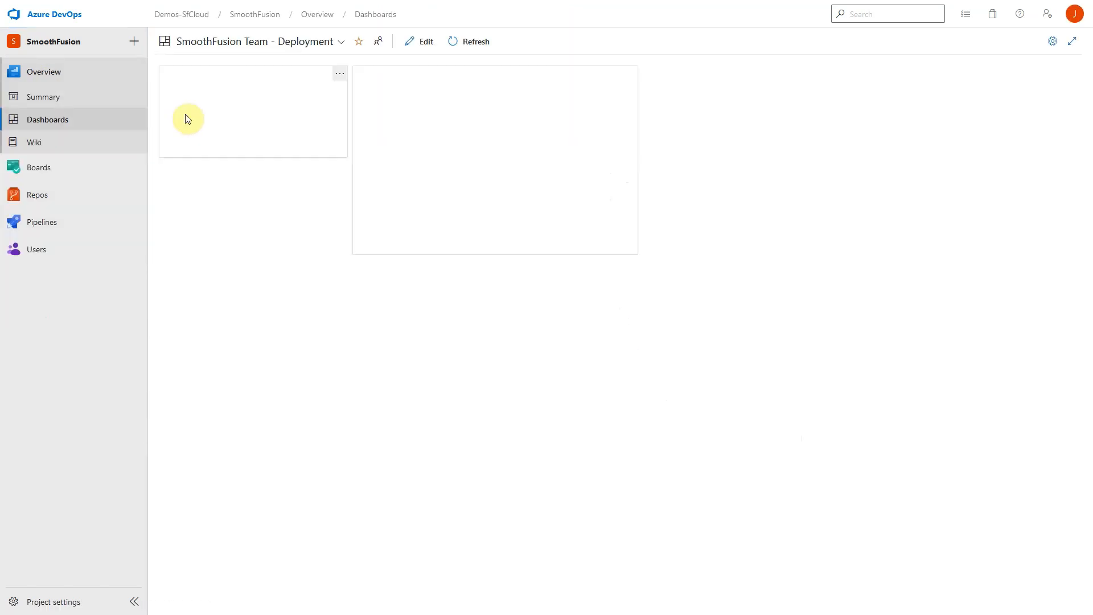